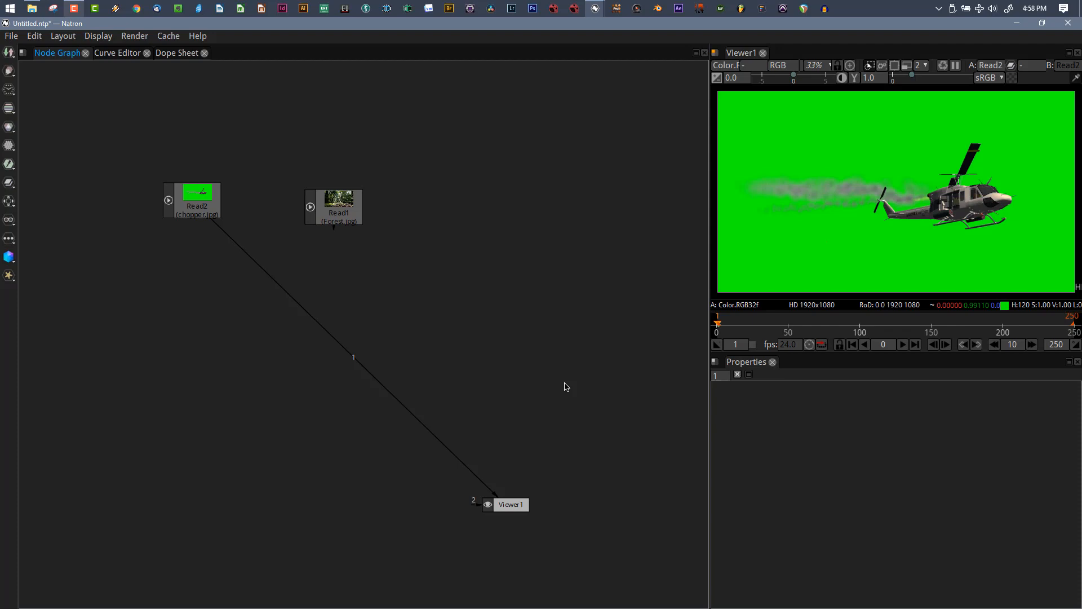
mouse_move(93, 215)
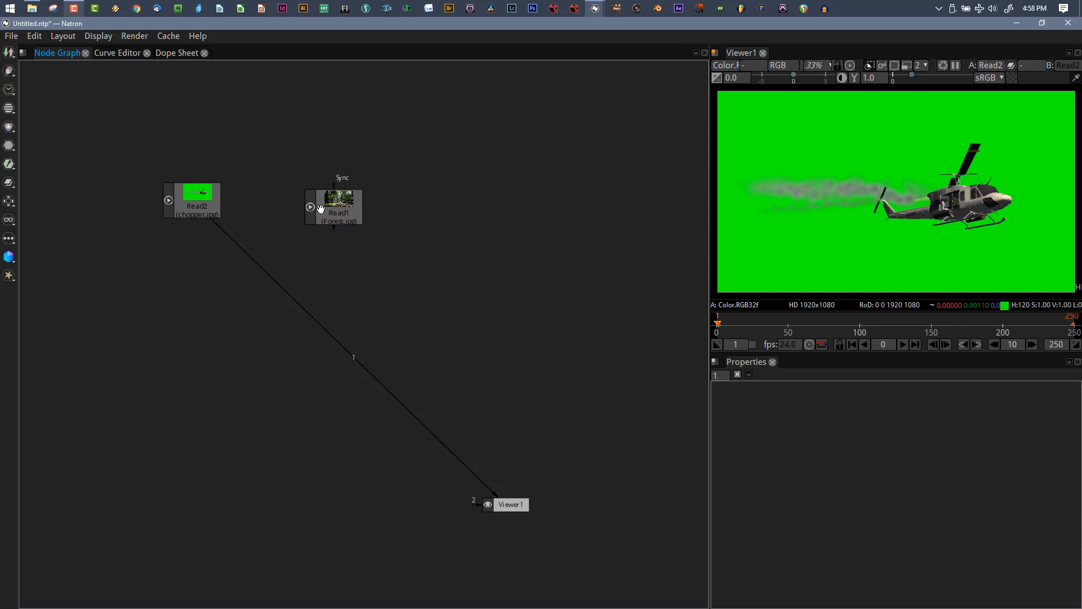
mouse_move(320, 212)
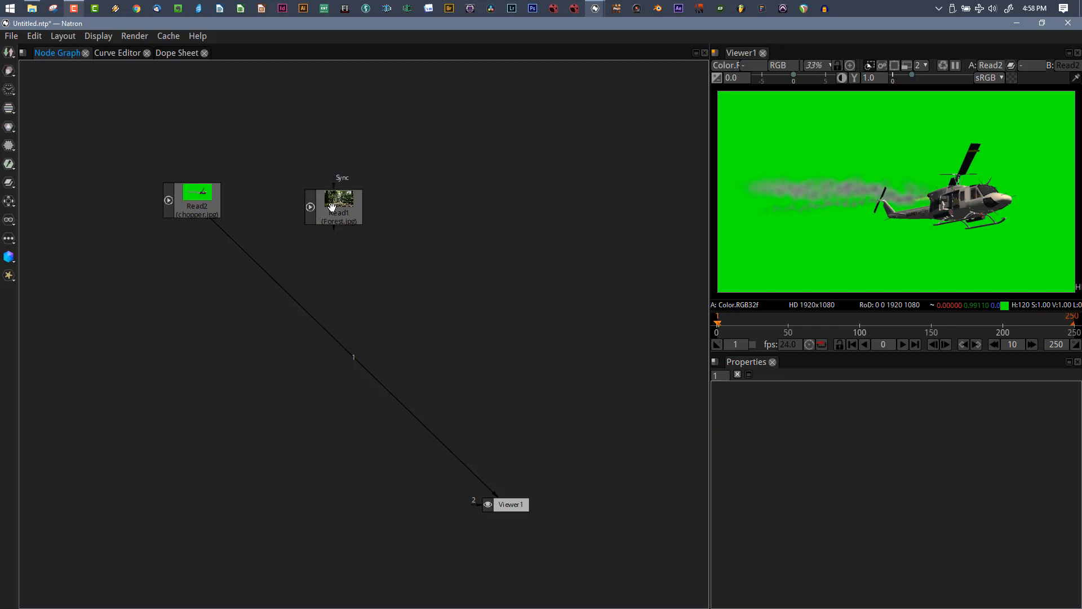
mouse_move(944, 216)
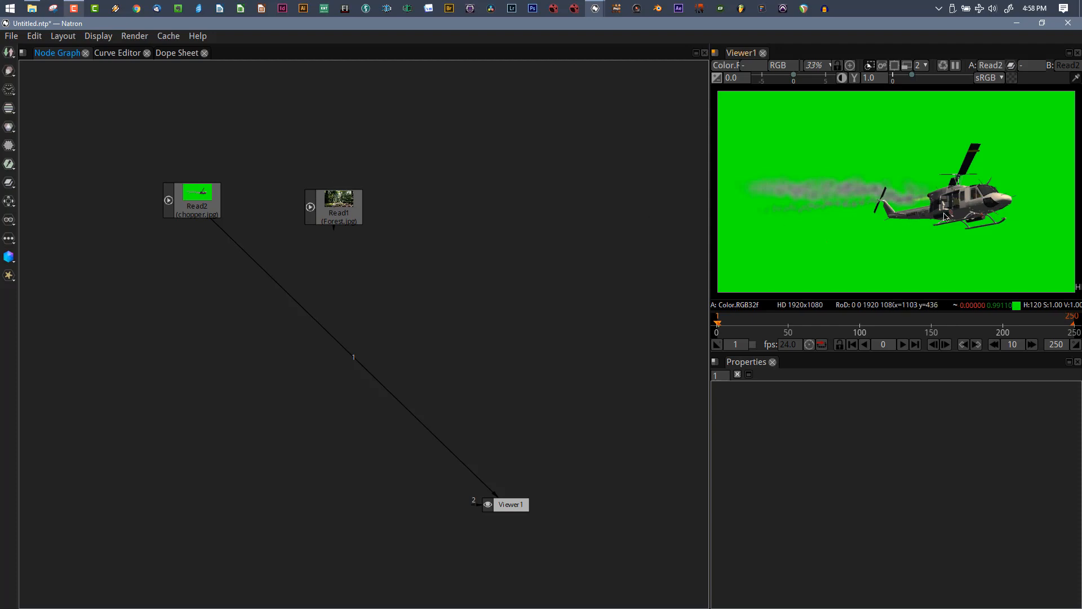
mouse_move(338, 206)
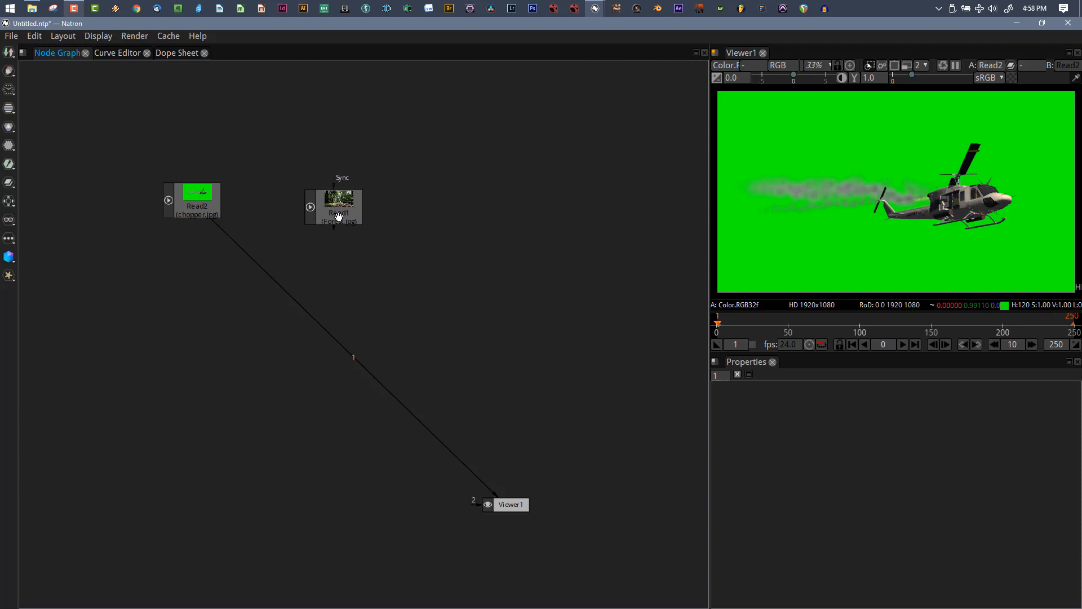
View the forest image, then add a ChromaKeyer to the helicopter green-screen clip.
click(334, 206)
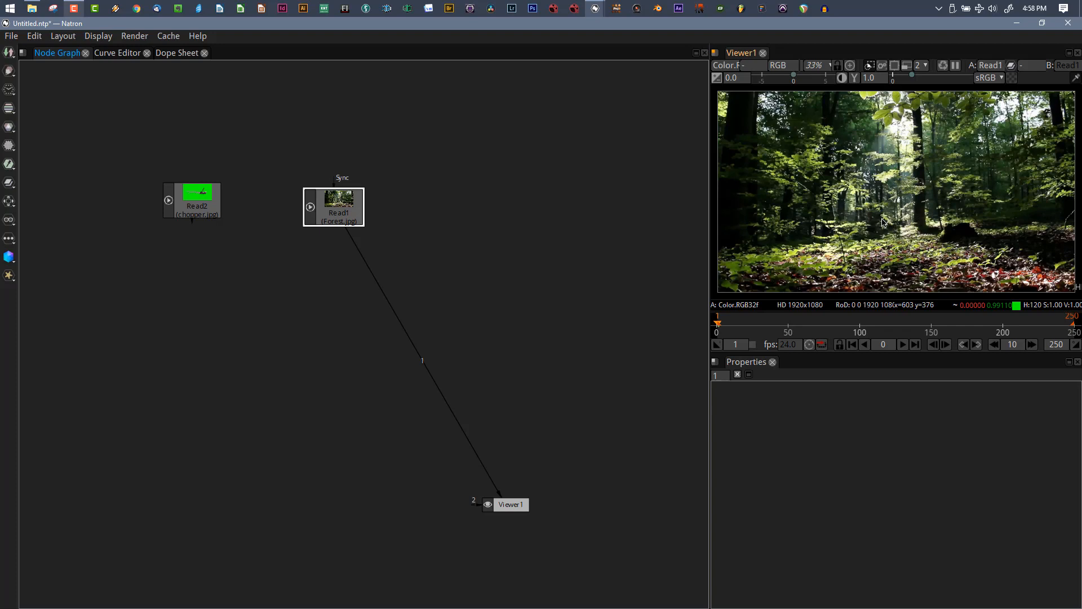
drag(333, 206, 319, 203)
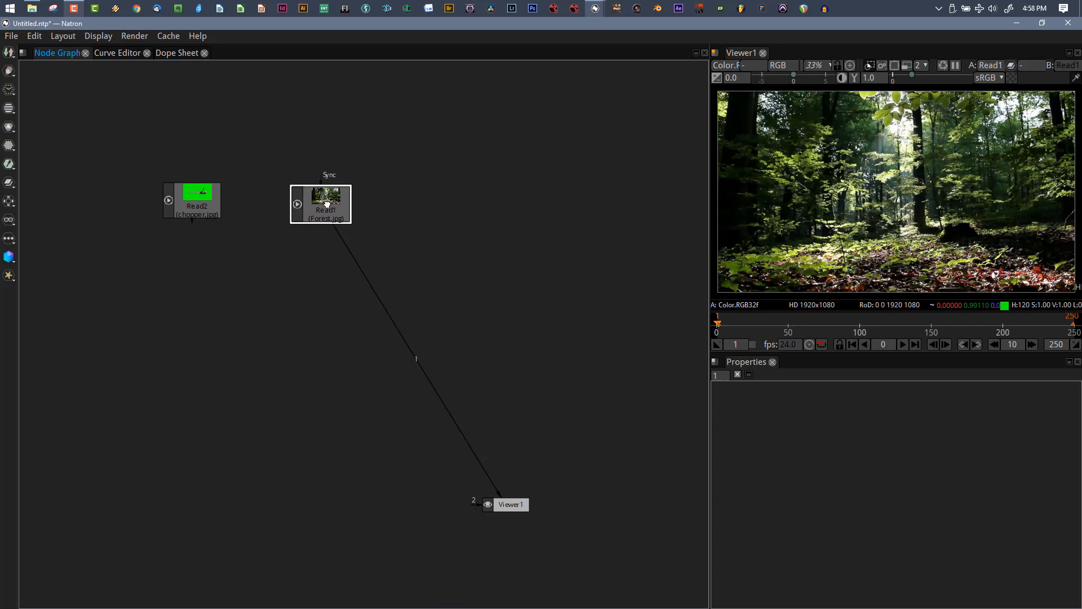
click(196, 201)
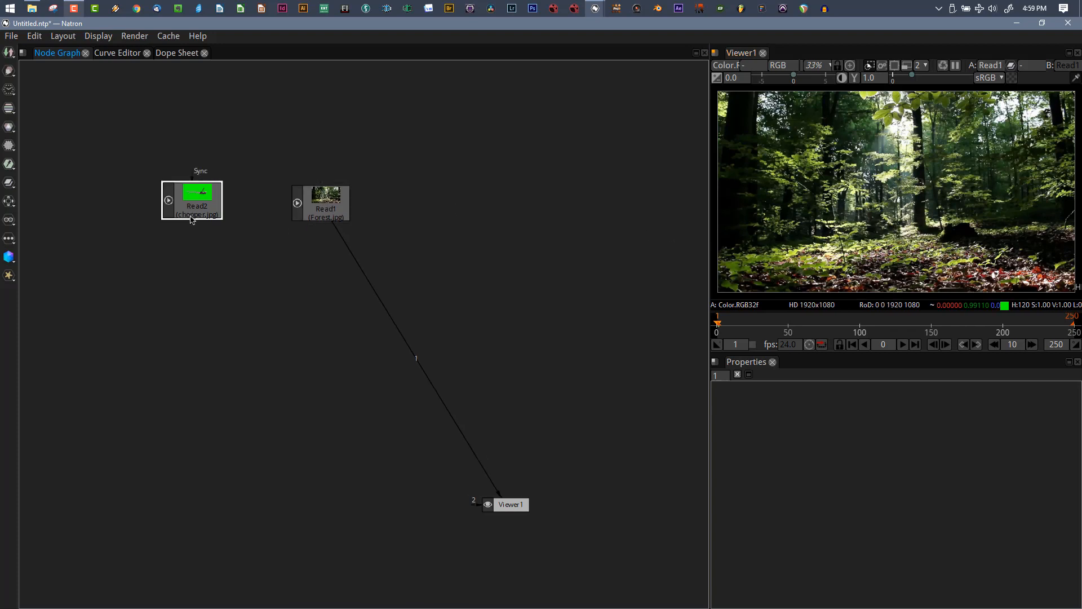
text(chro)
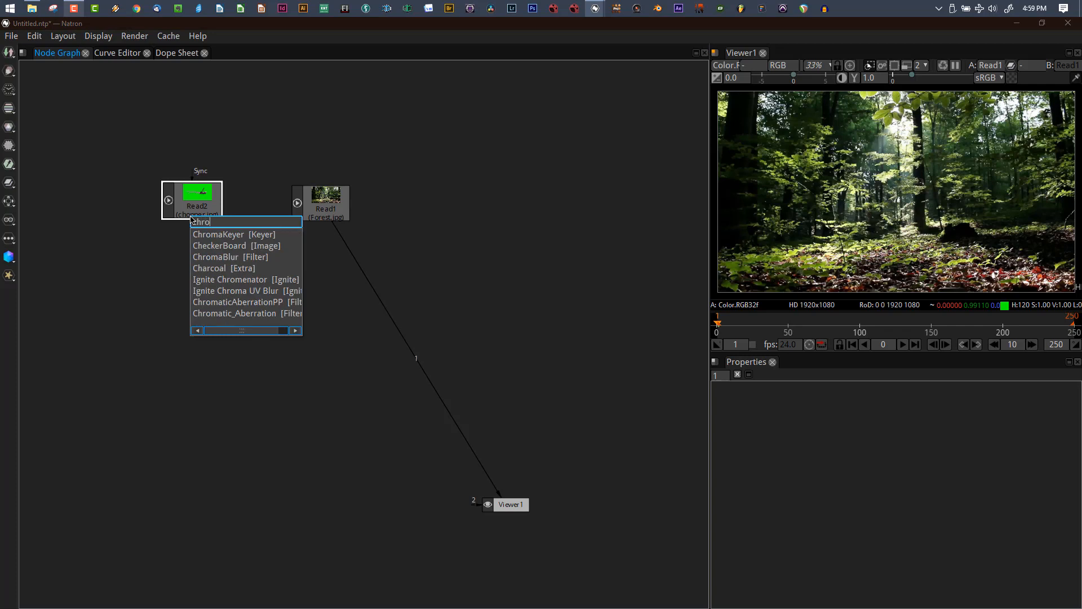
click(218, 234)
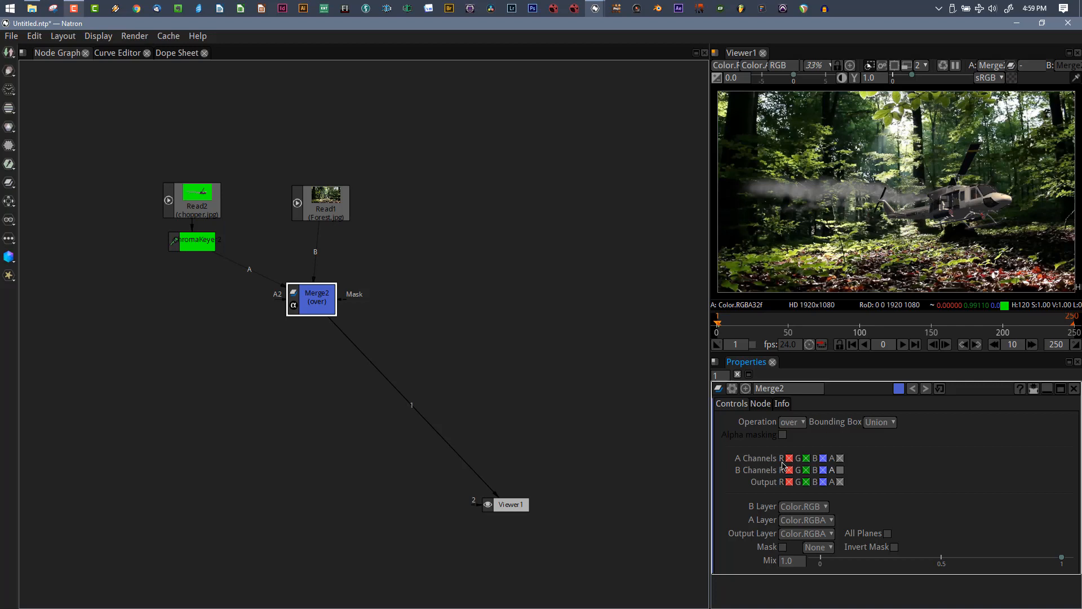
mouse_move(918, 236)
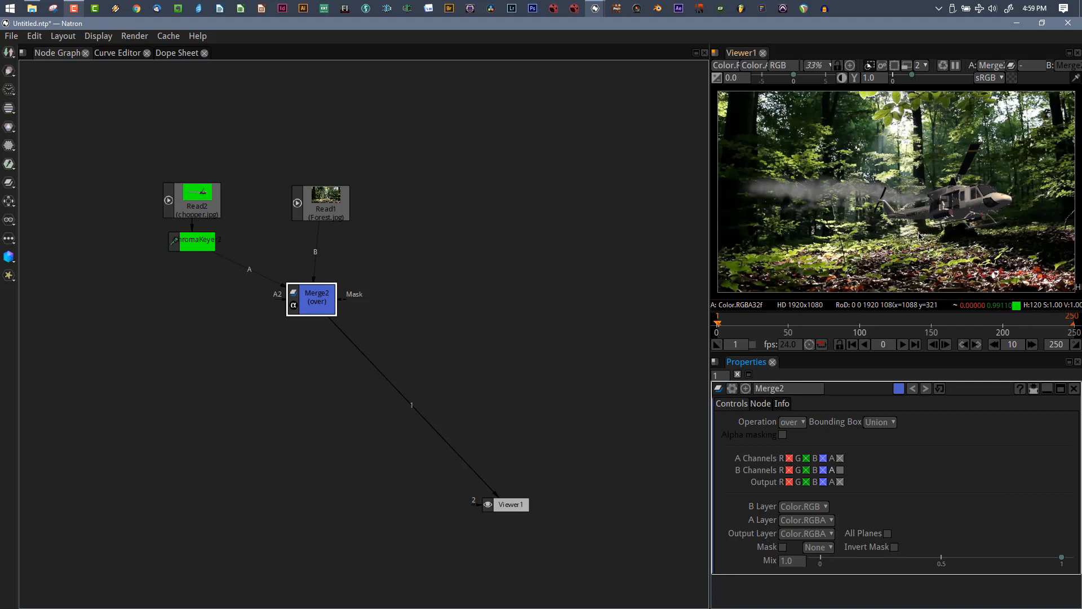
View the ChromaKeyer output alone with the transparency checkerboard enabled.
click(320, 199)
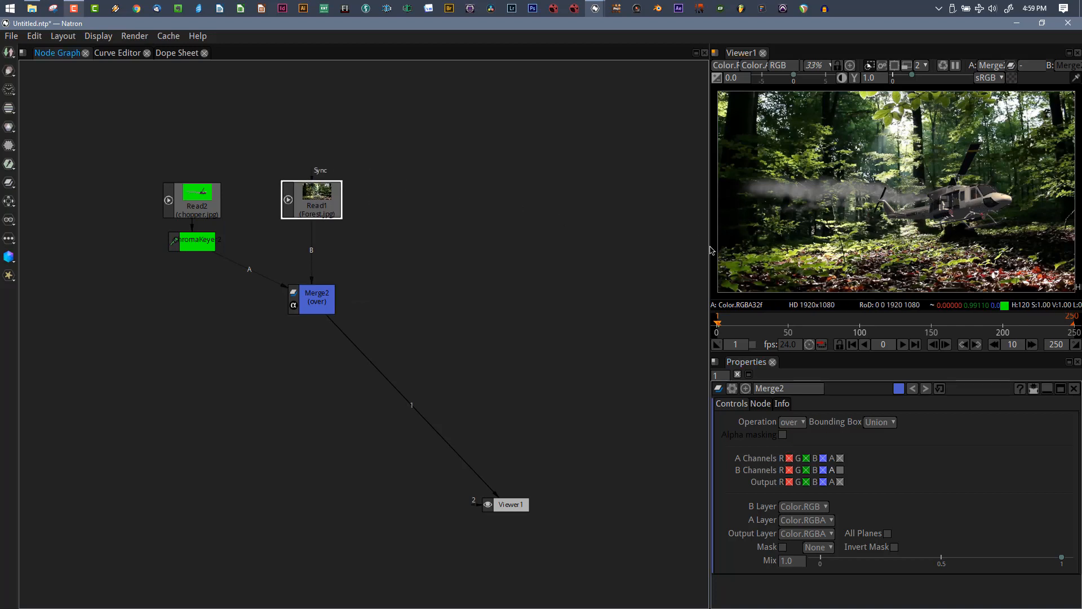
mouse_move(724, 235)
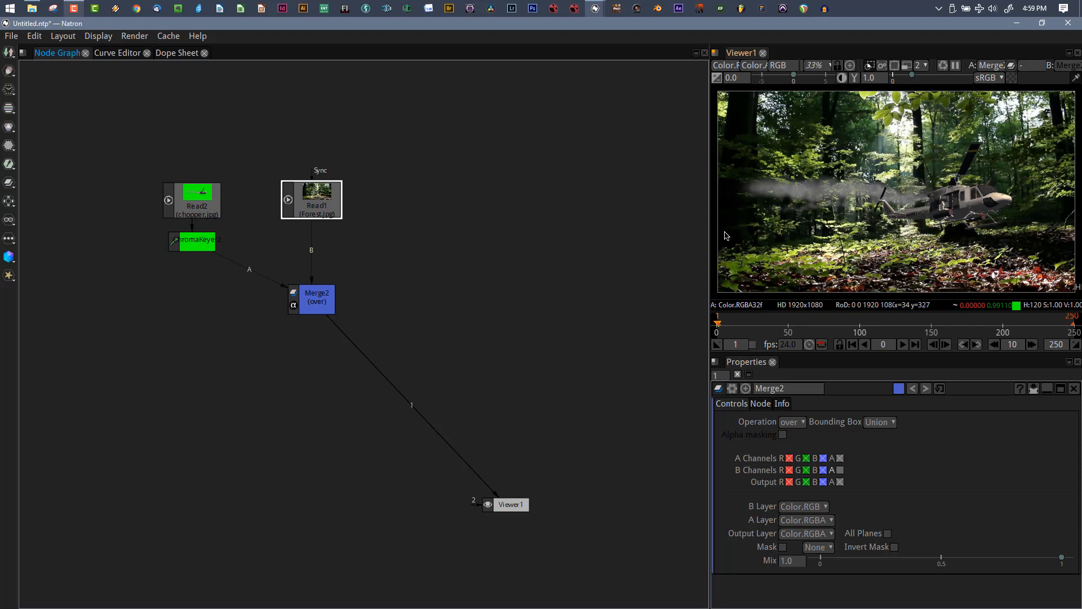
mouse_move(931, 240)
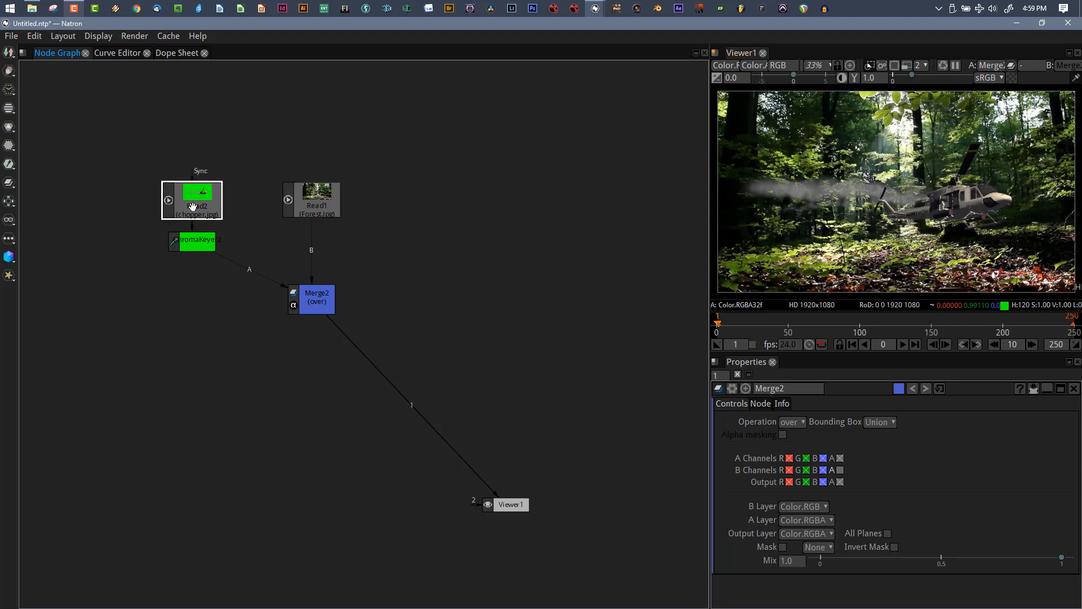
click(191, 241)
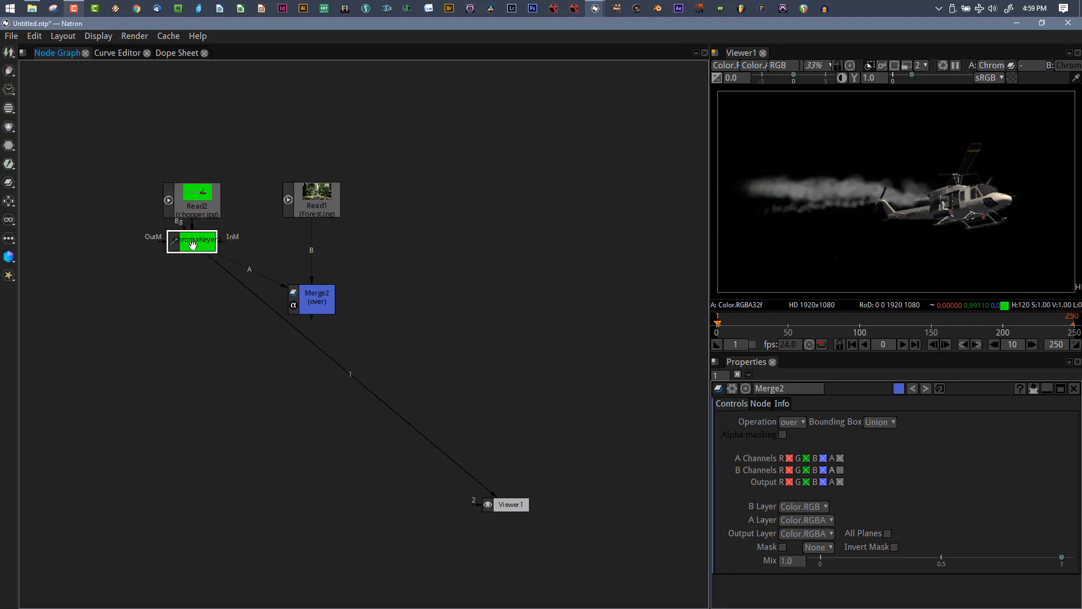
mouse_move(892, 219)
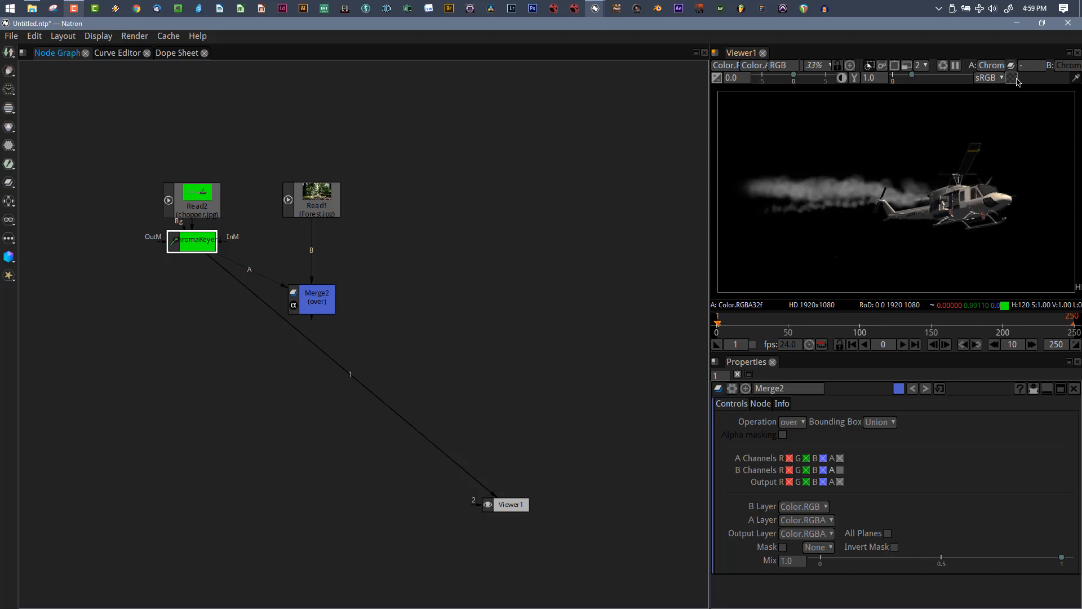
click(1012, 78)
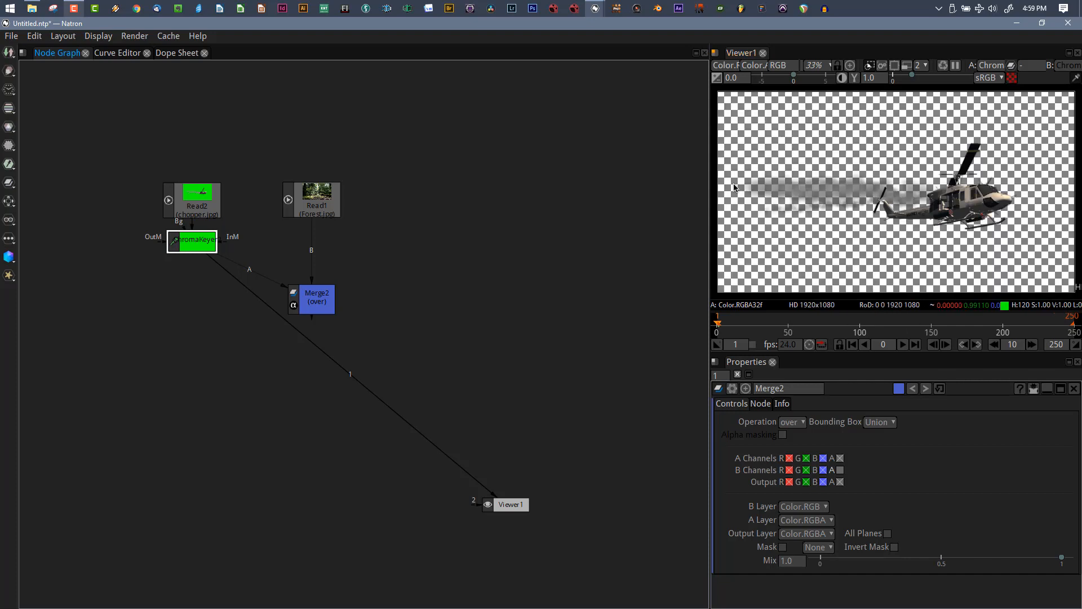
mouse_move(830, 186)
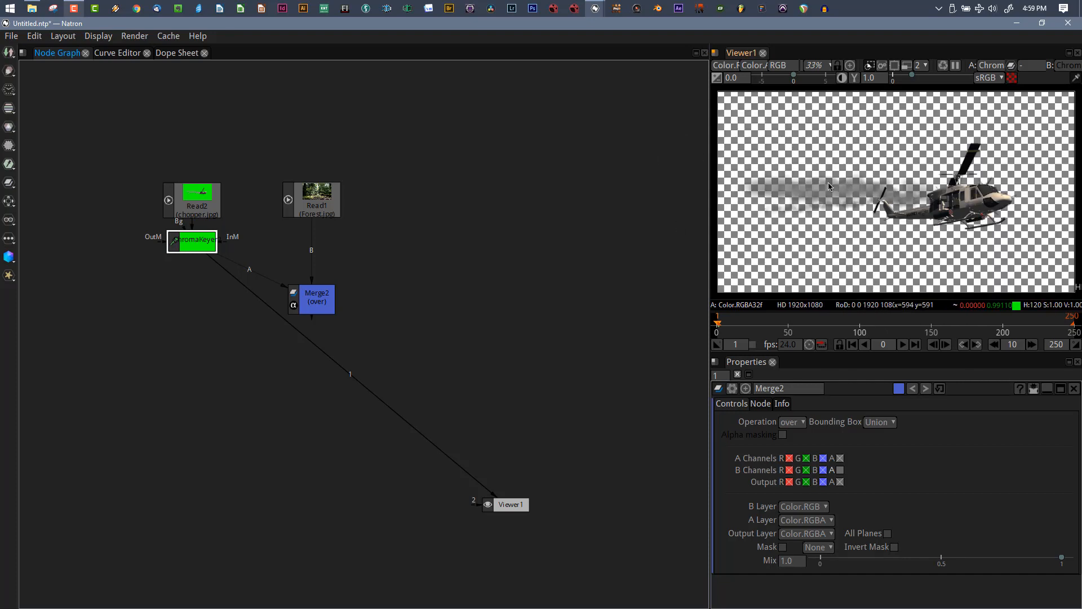
Toggle the viewer between the Alpha matte and RGB twice, ending on colour.
click(780, 64)
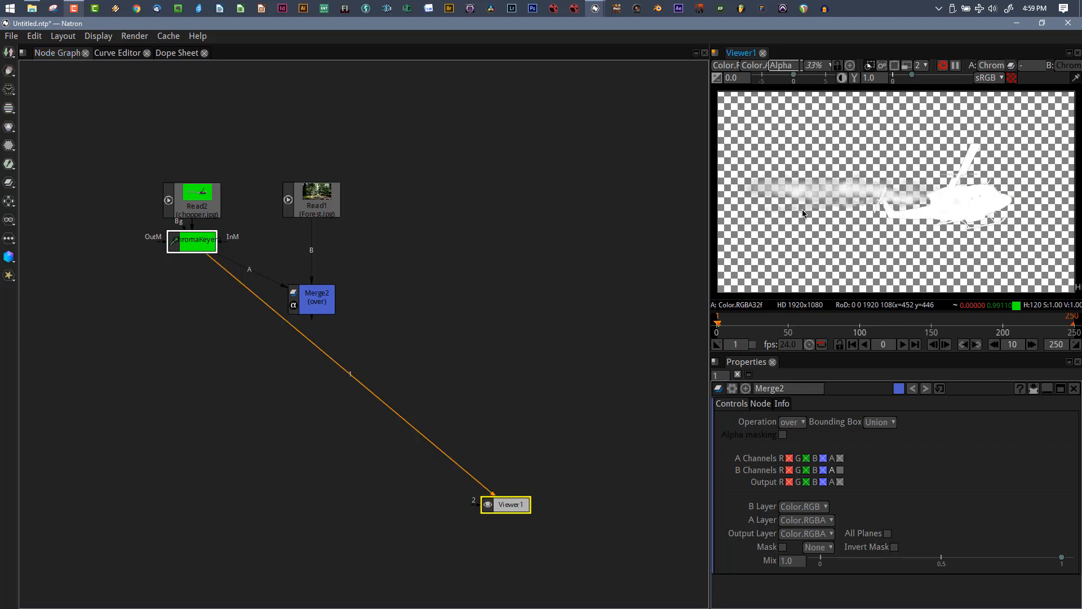
click(781, 64)
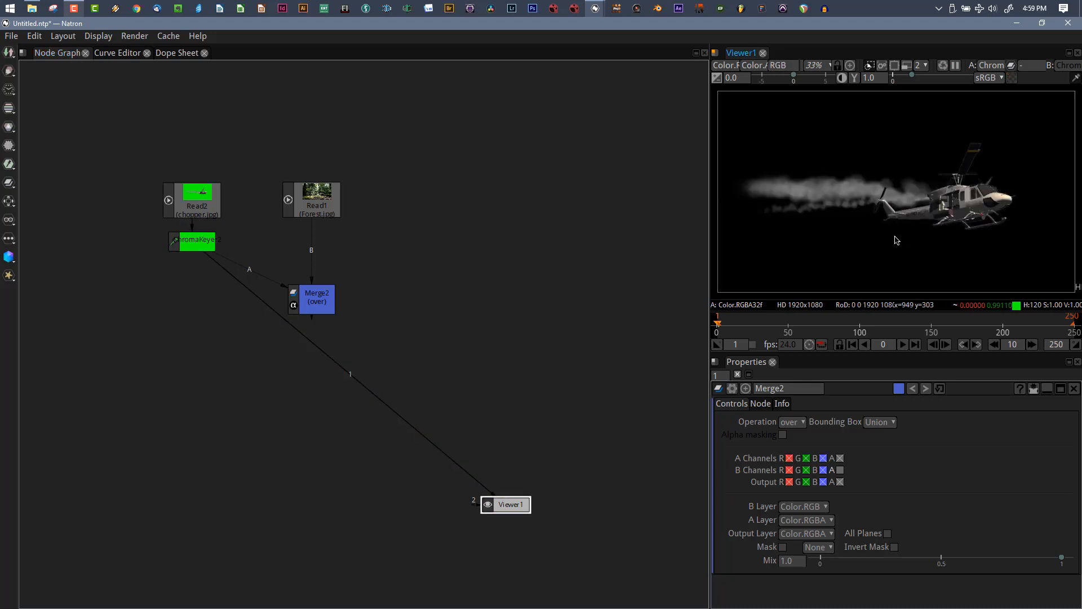
click(778, 65)
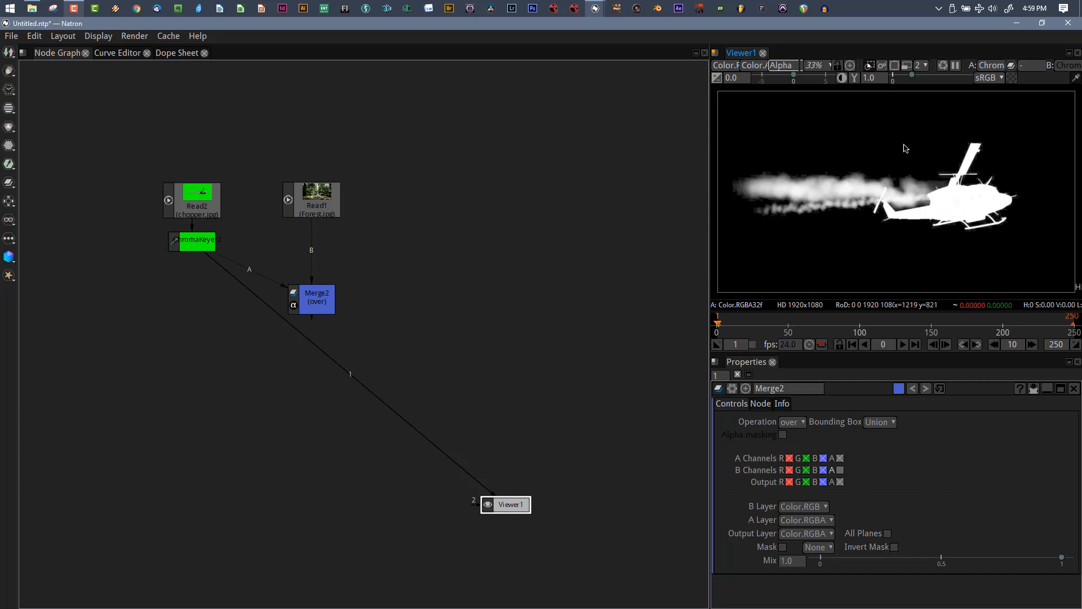
mouse_move(914, 216)
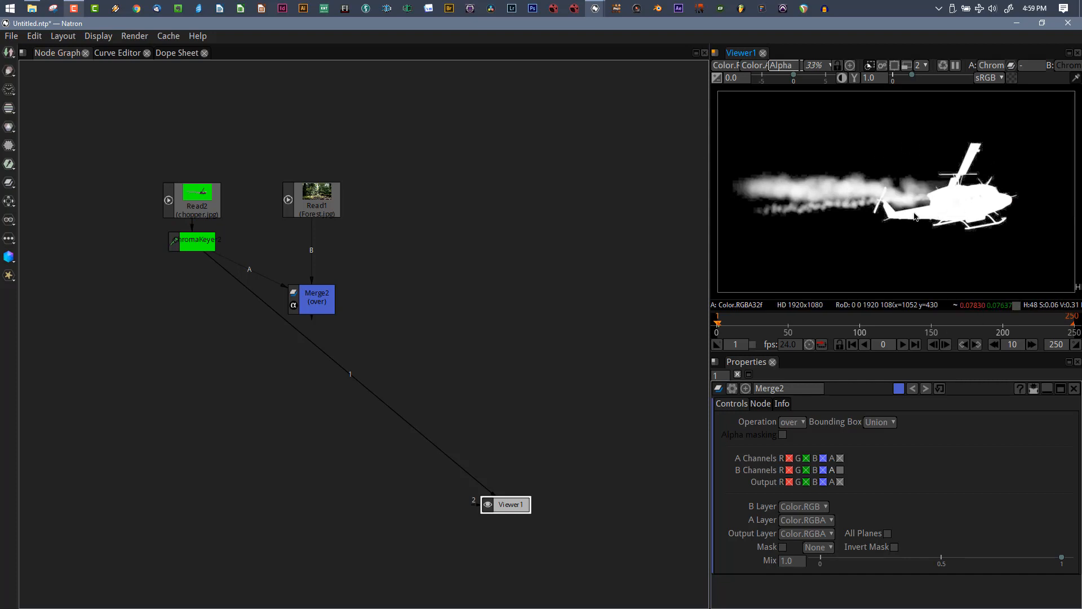
click(781, 65)
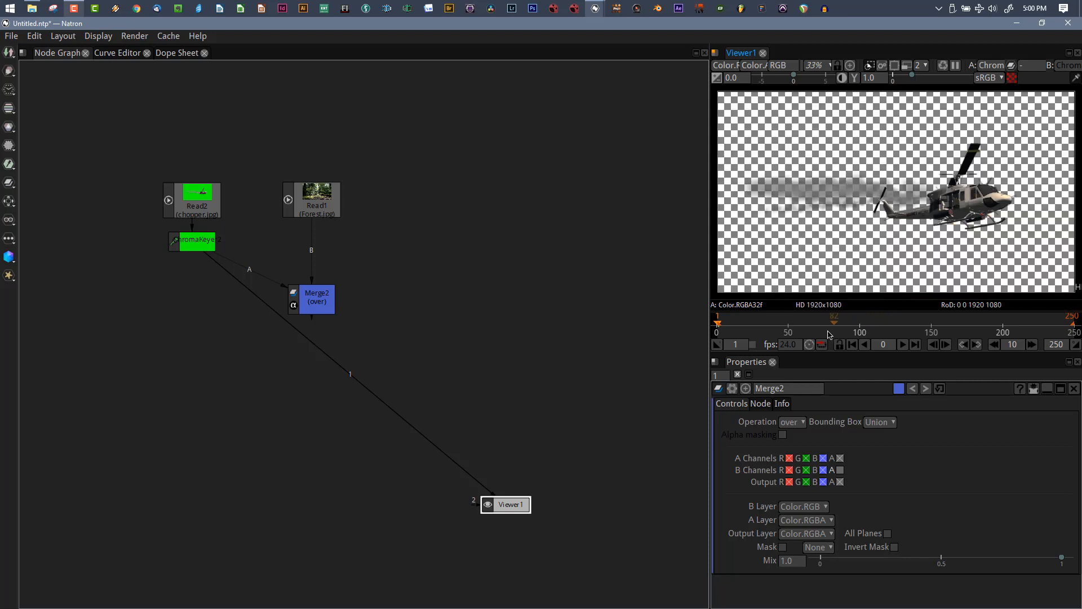
Select Merge2, enable the checkerboard, and display its alpha channel.
click(316, 298)
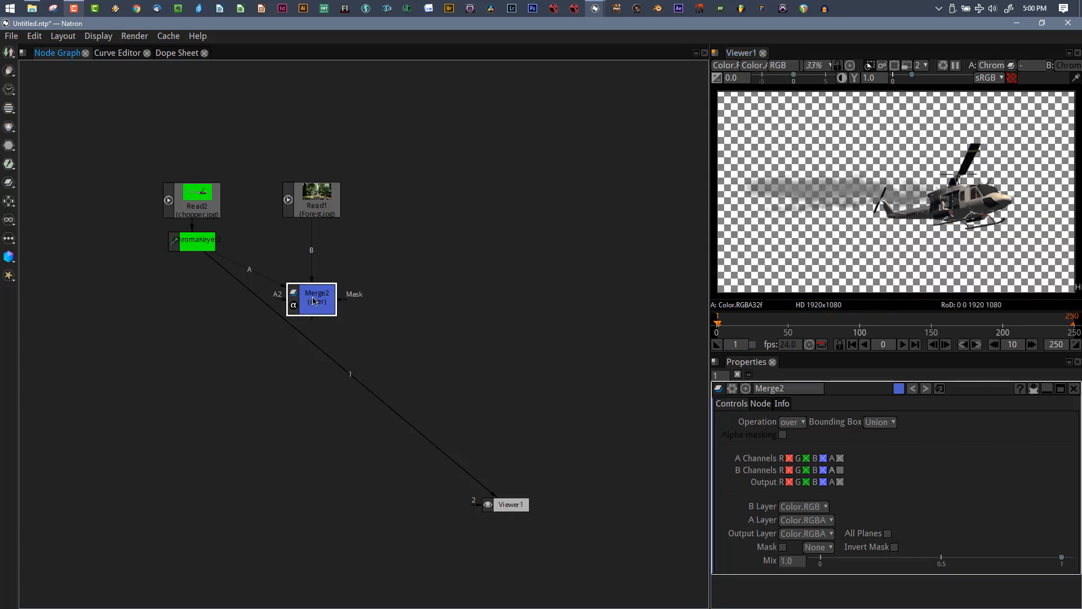
mouse_move(923, 226)
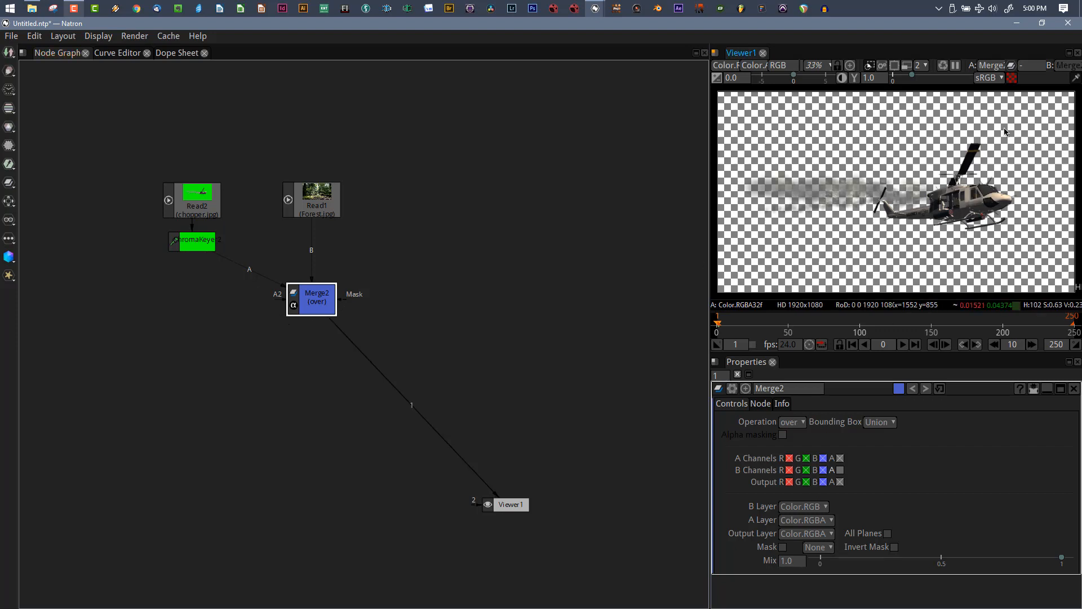
mouse_move(1020, 78)
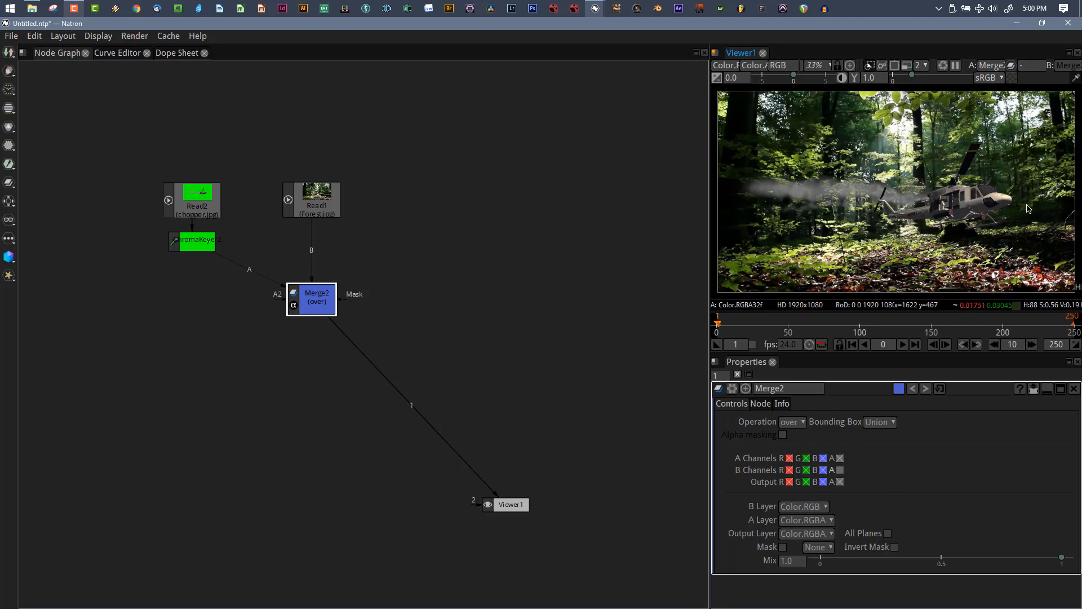
mouse_move(999, 96)
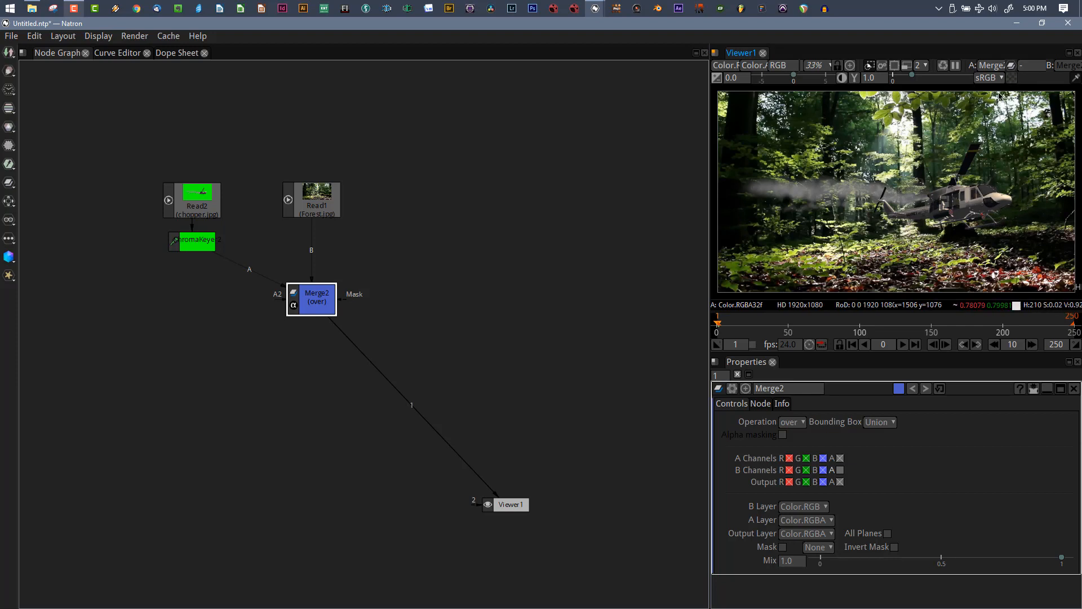
click(1011, 77)
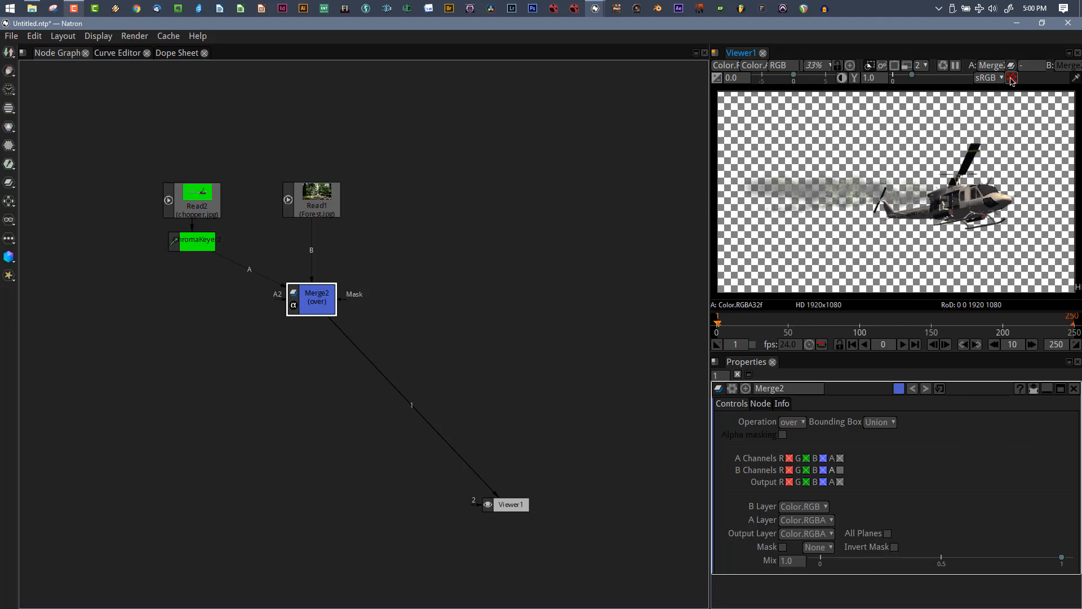
mouse_move(839, 185)
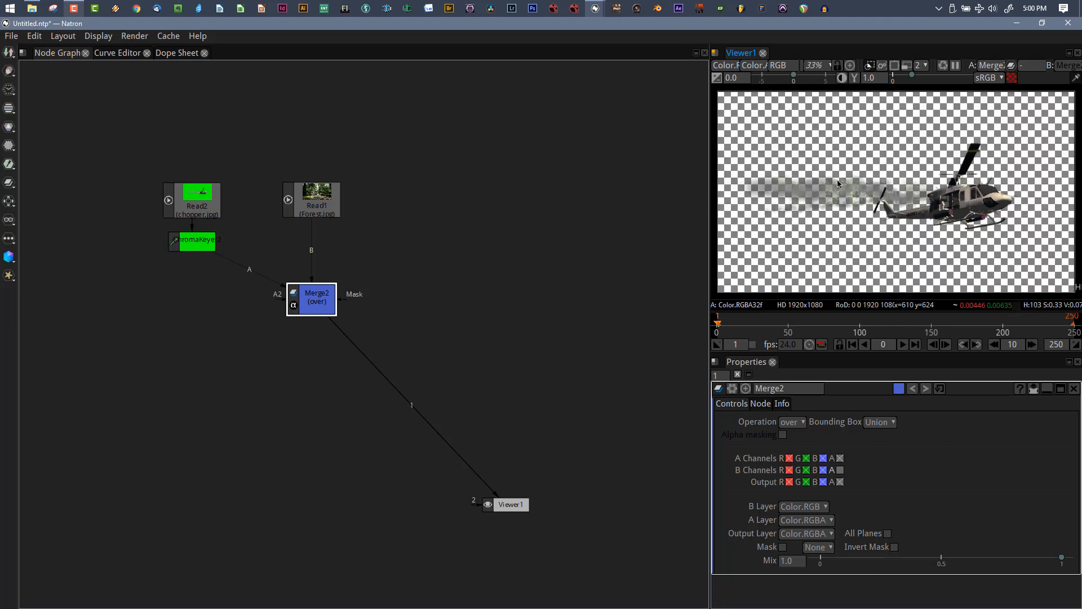
mouse_move(757, 228)
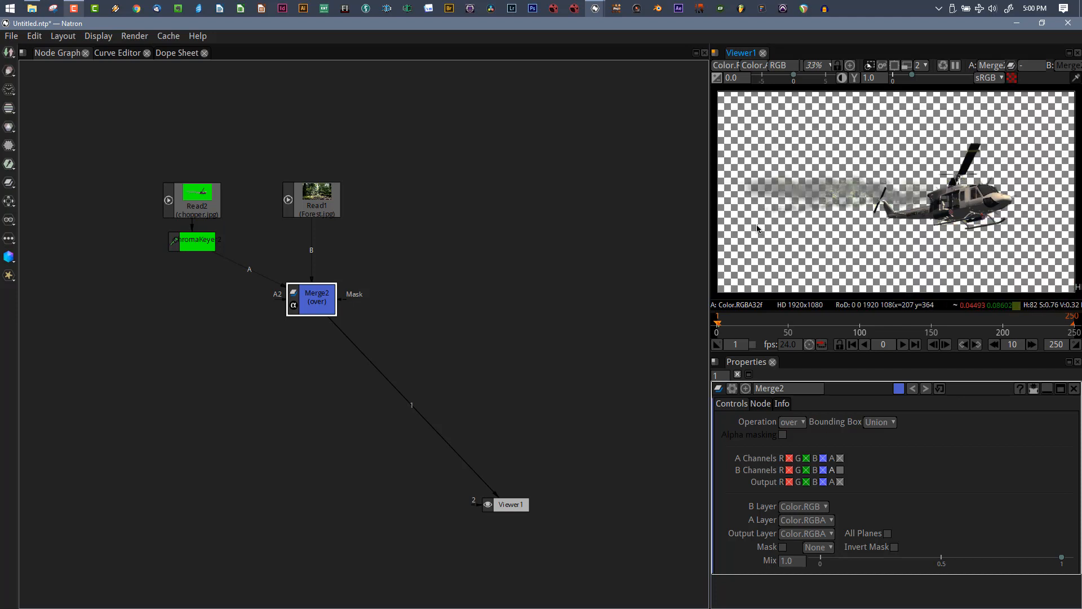
mouse_move(100, 307)
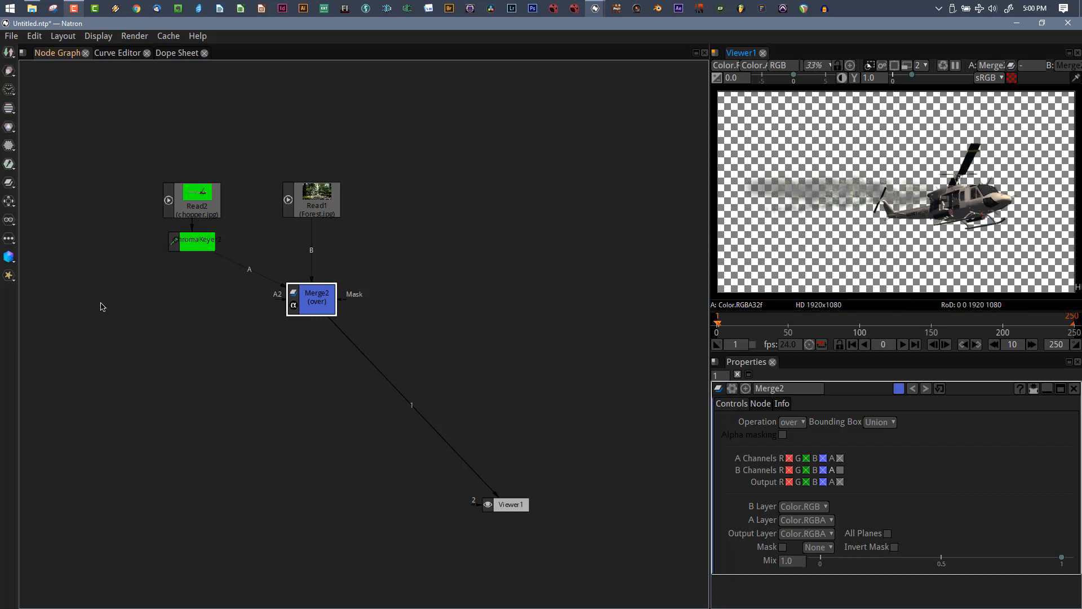
mouse_move(427, 243)
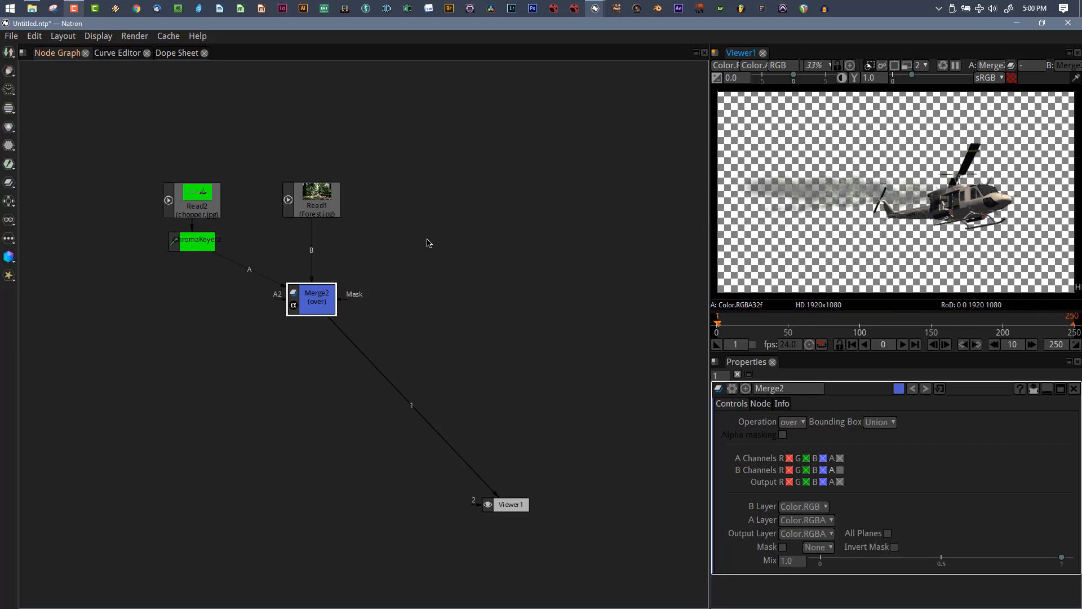
mouse_move(744, 235)
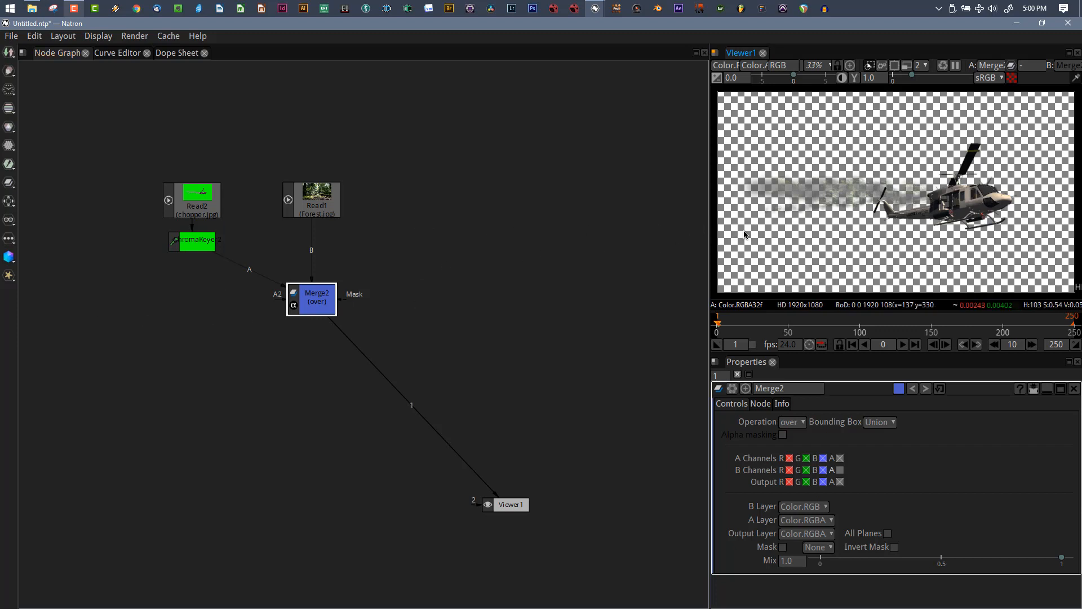
click(780, 64)
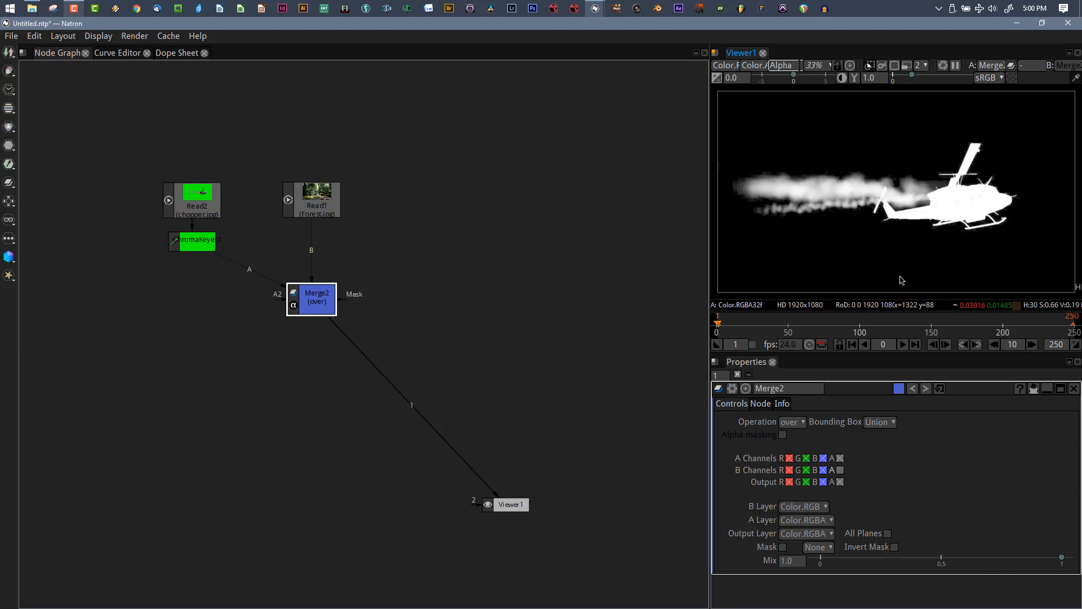
mouse_move(729, 214)
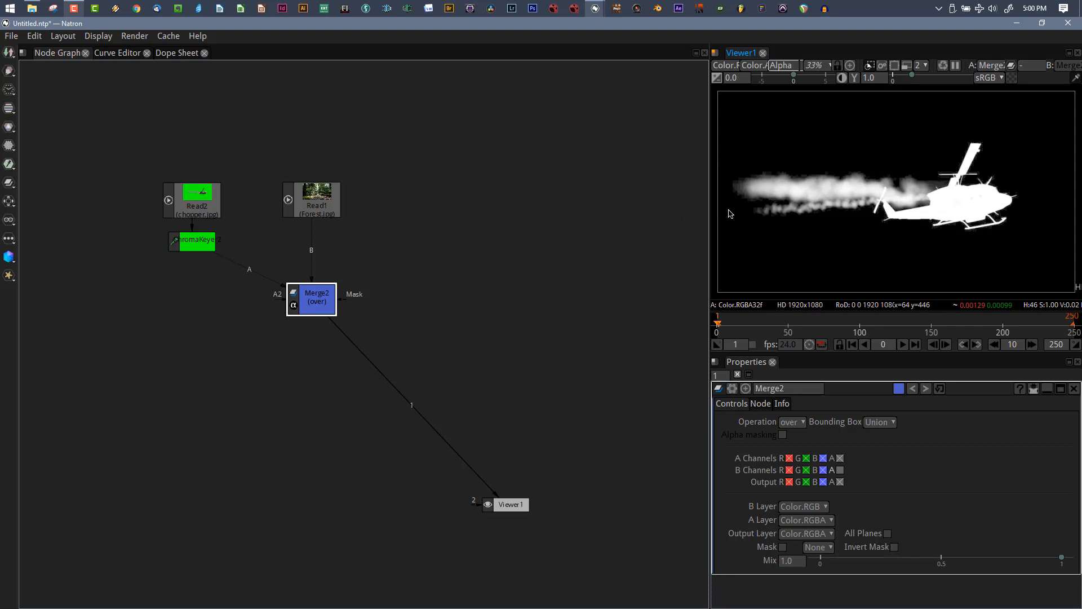
mouse_move(925, 244)
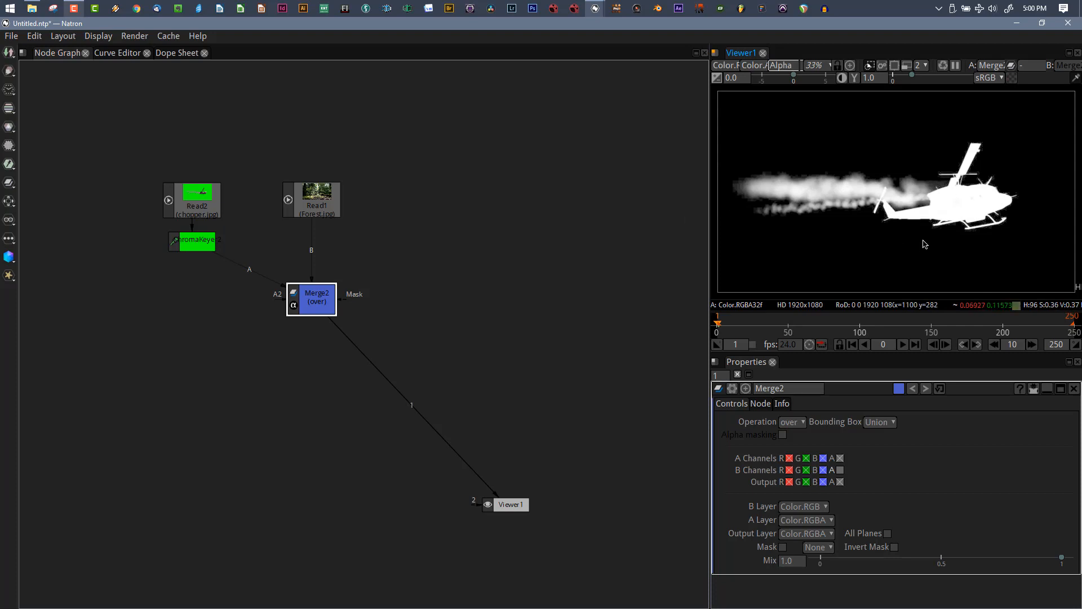
mouse_move(869, 219)
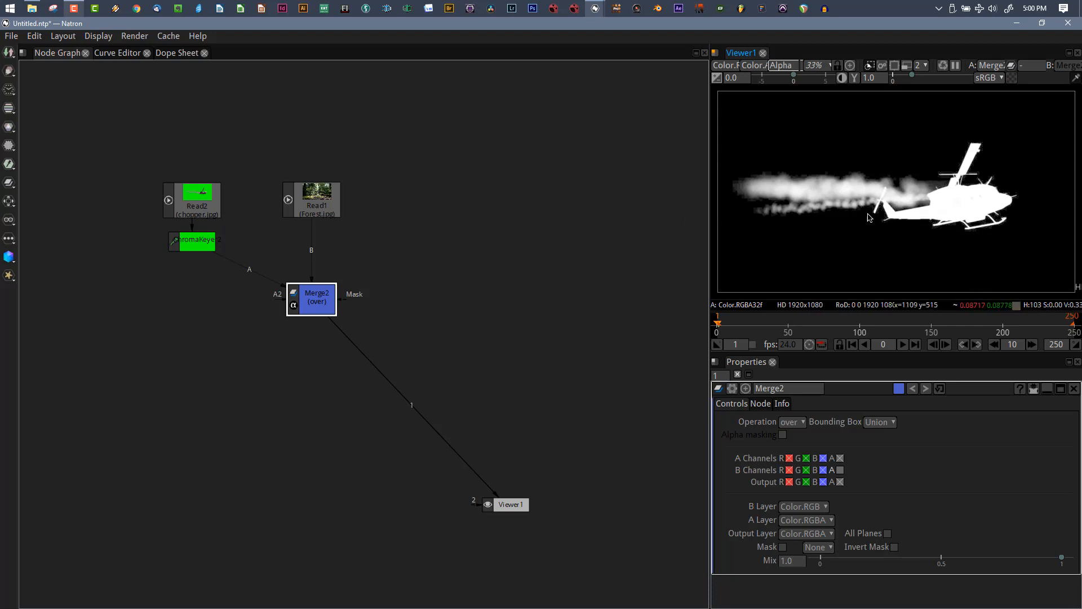
mouse_move(1054, 256)
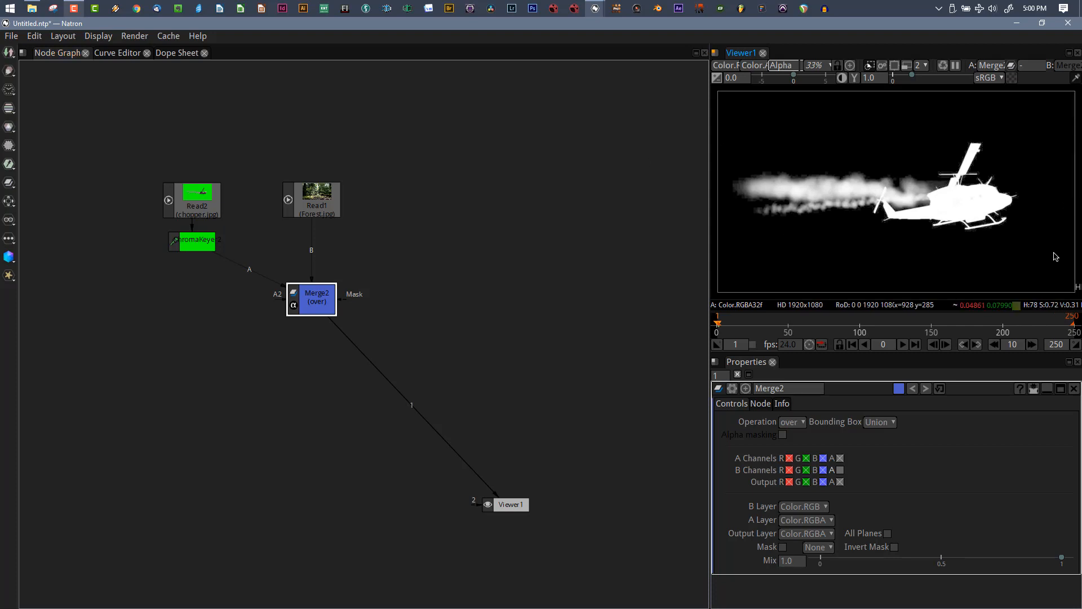
mouse_move(234, 207)
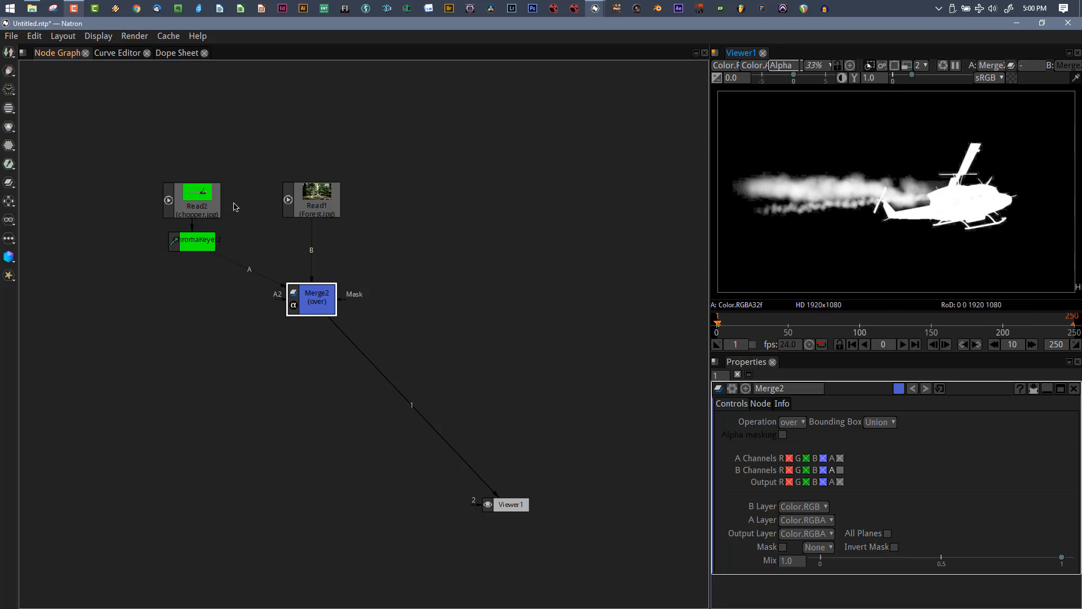
mouse_move(339, 334)
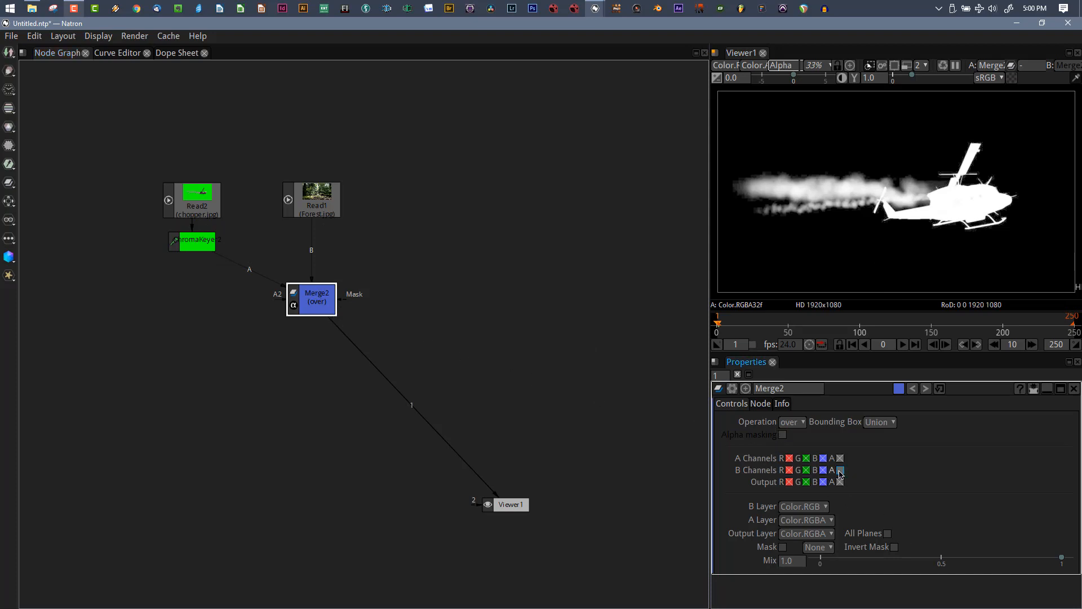
Toggle Merge2's B alpha channel on and off, leaving the forest's alpha excluded.
click(839, 469)
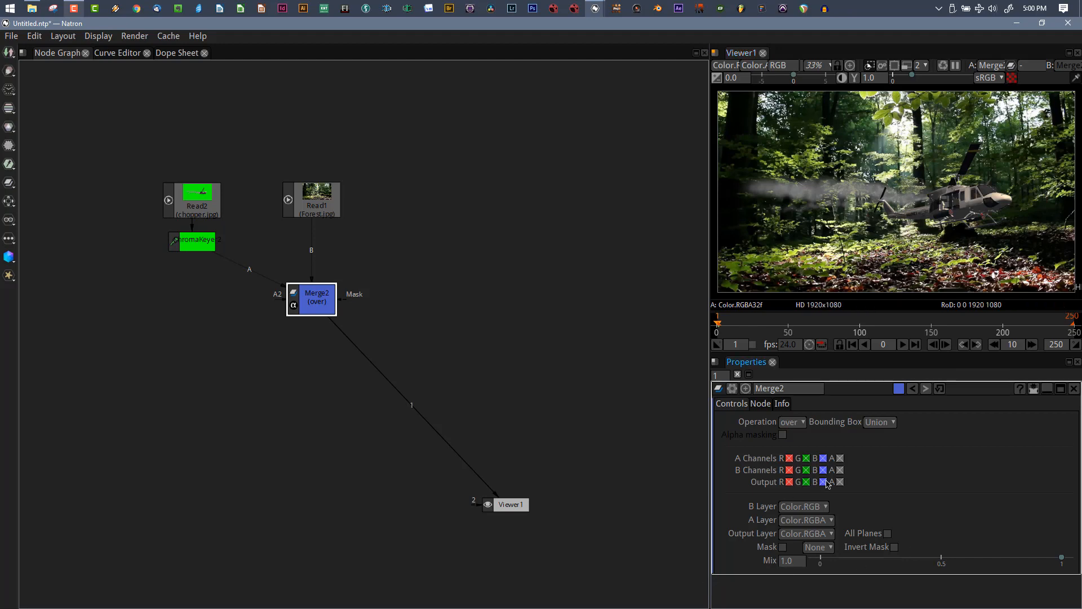
click(840, 470)
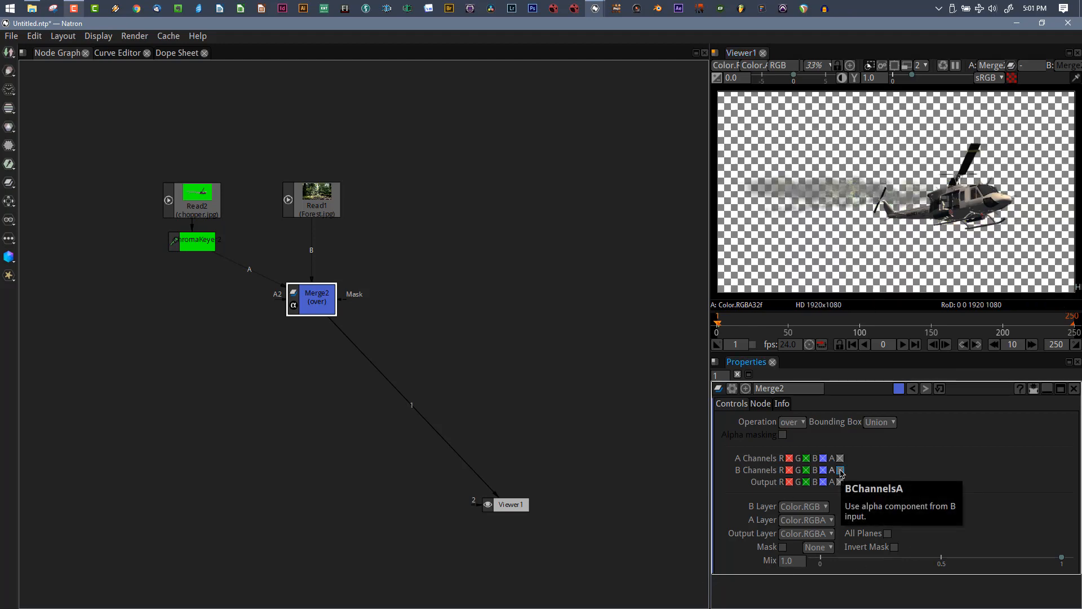
click(841, 470)
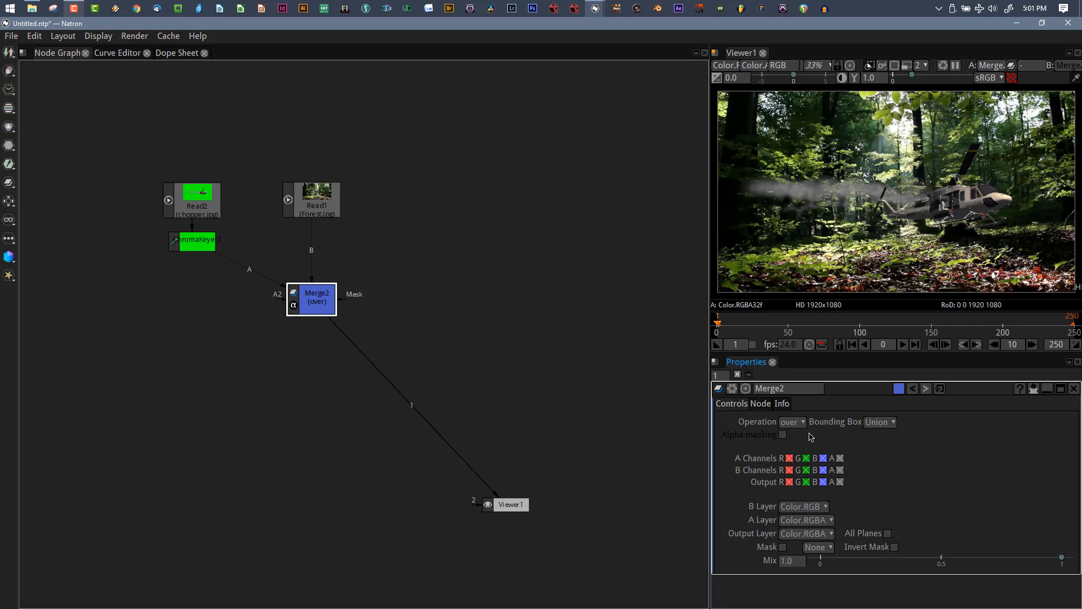
mouse_move(824, 586)
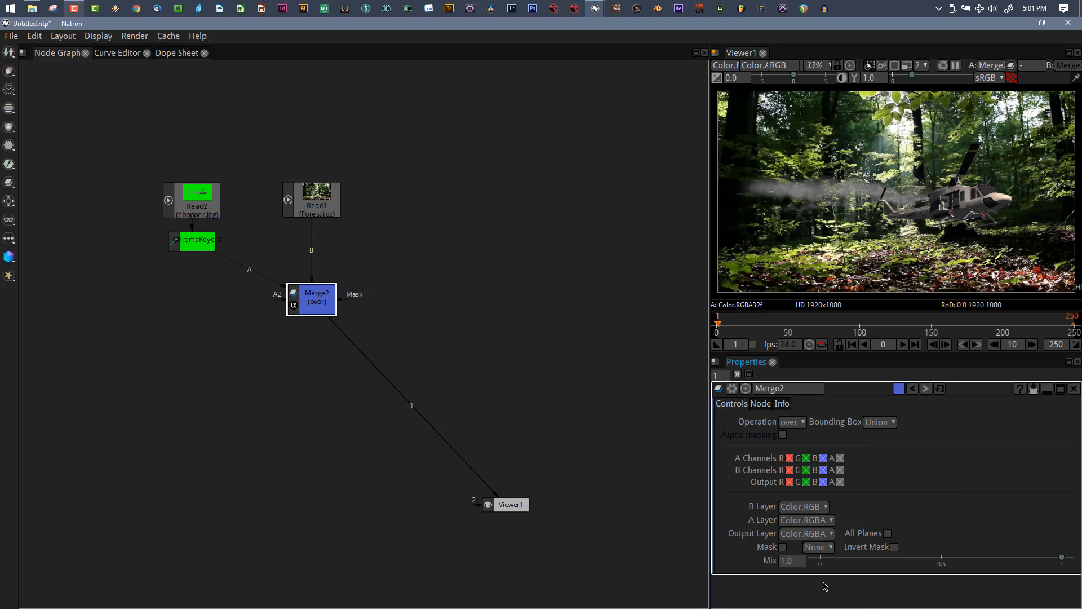
mouse_move(894, 509)
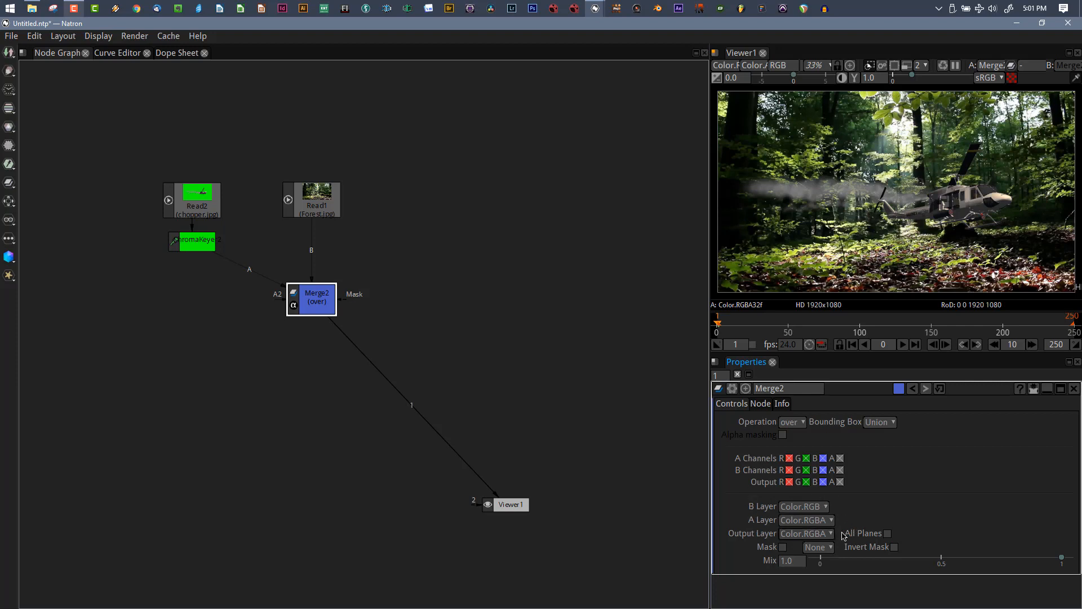
mouse_move(673, 497)
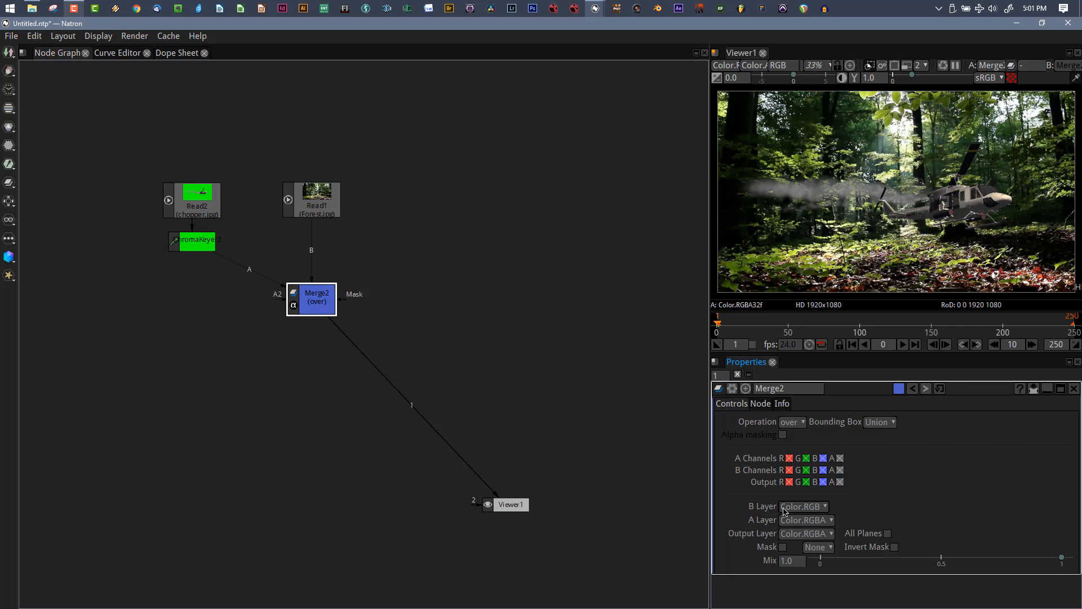
mouse_move(810, 514)
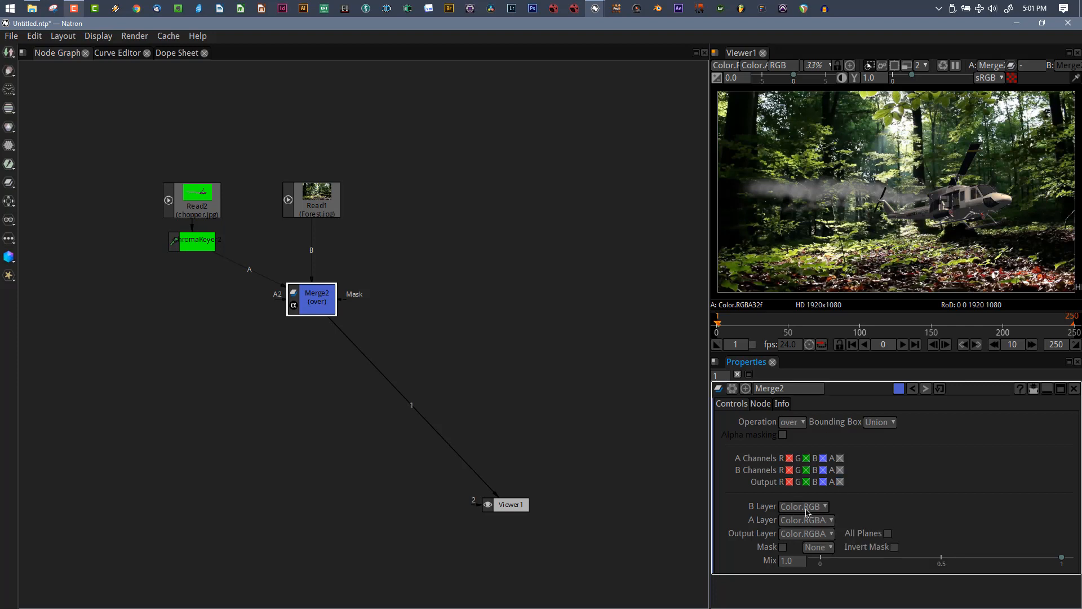
mouse_move(416, 281)
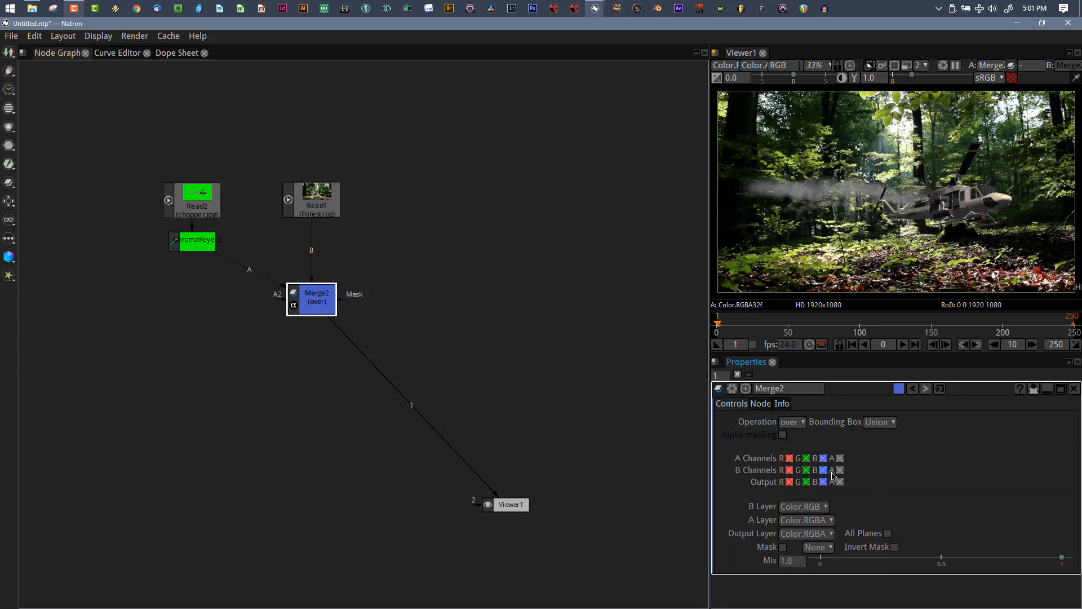
click(823, 469)
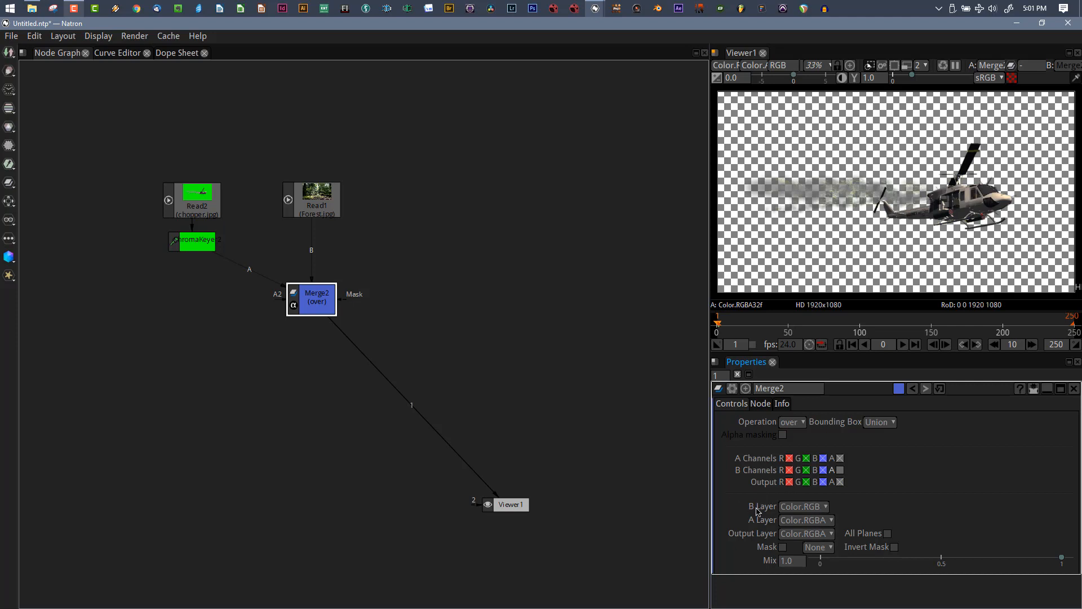
mouse_move(769, 526)
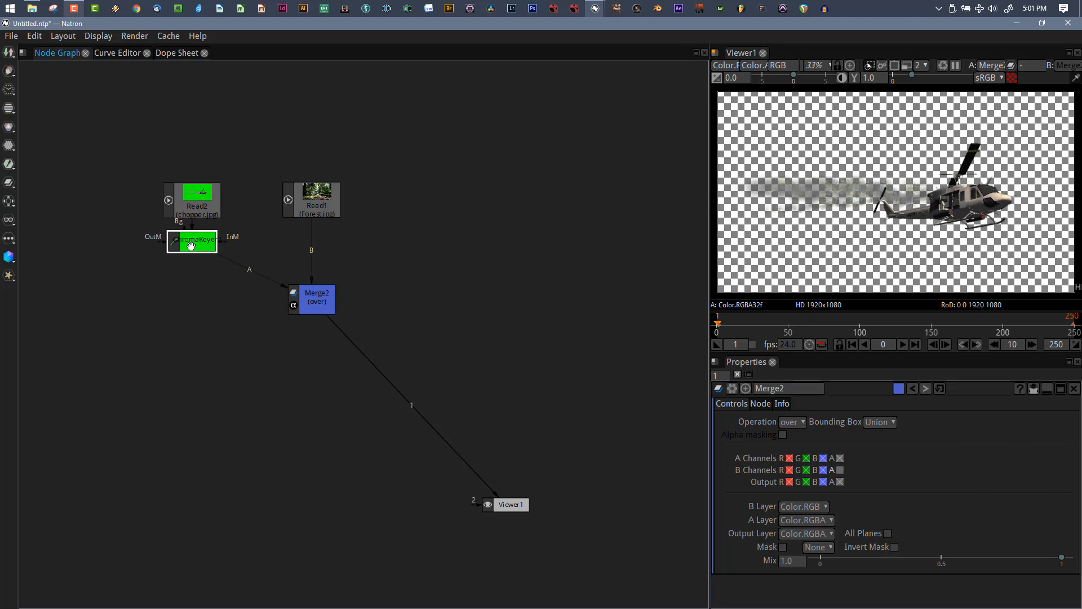
Select the ChromaKeyer, then reselect Merge2 to inspect the composite.
click(192, 240)
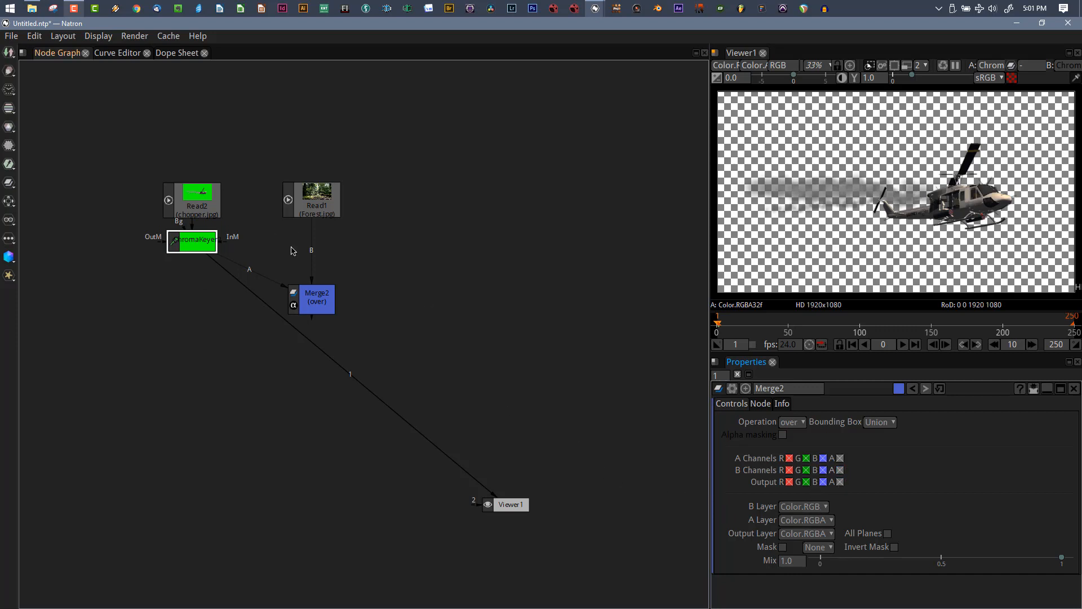
mouse_move(357, 309)
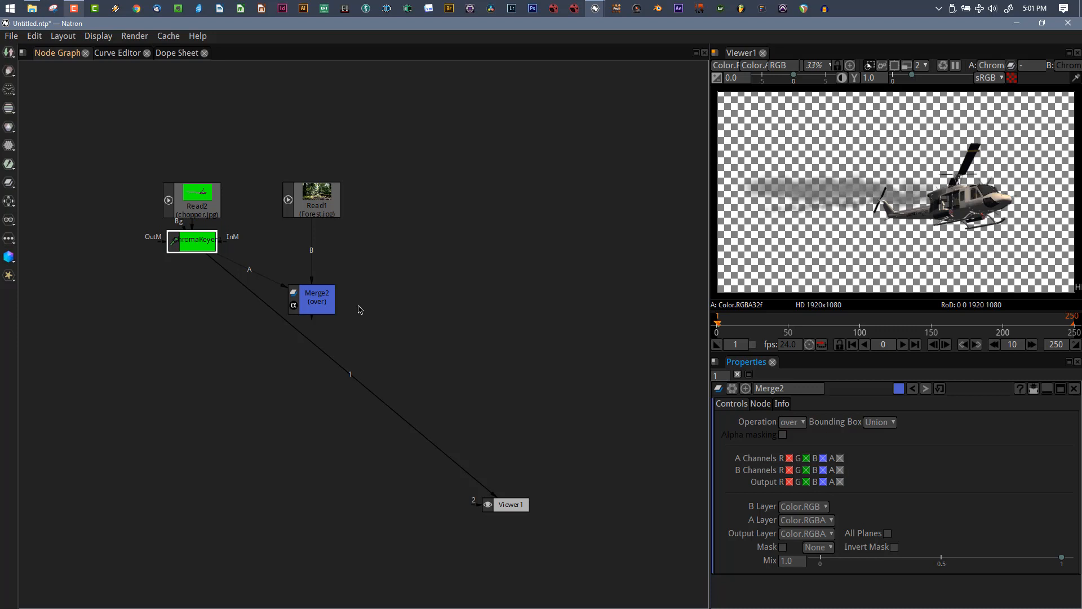
mouse_move(316, 298)
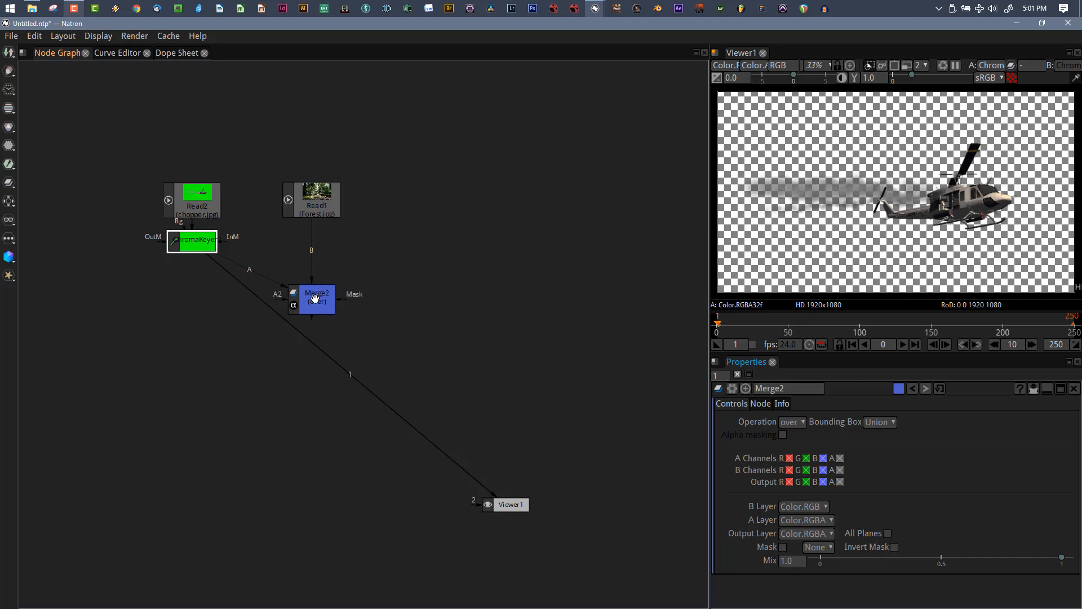
click(316, 298)
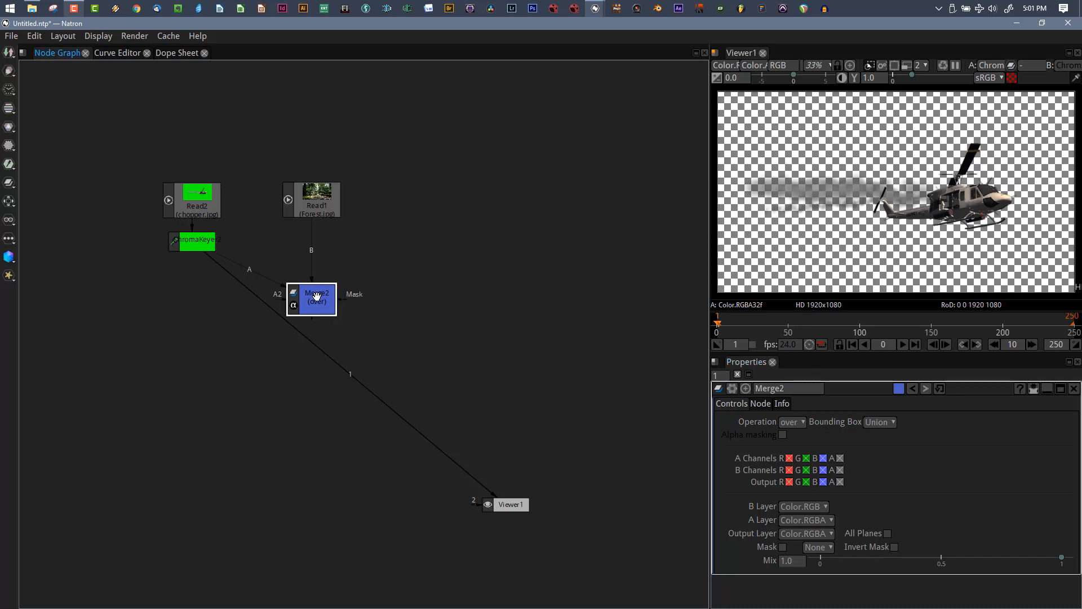
Select the forest Read1 and set its Output Components to RGBA.
click(311, 200)
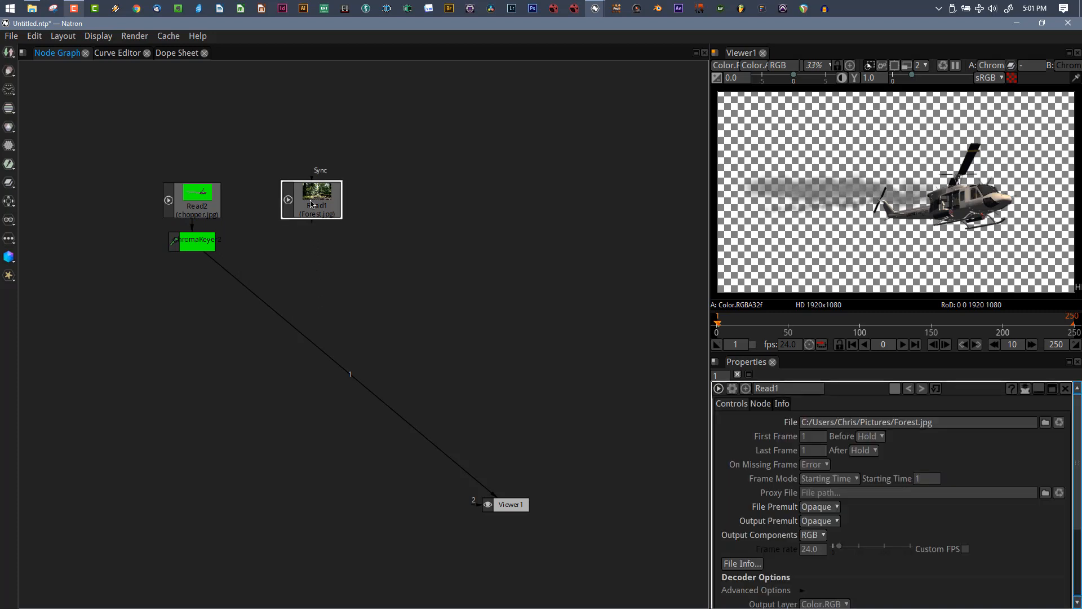
mouse_move(753, 548)
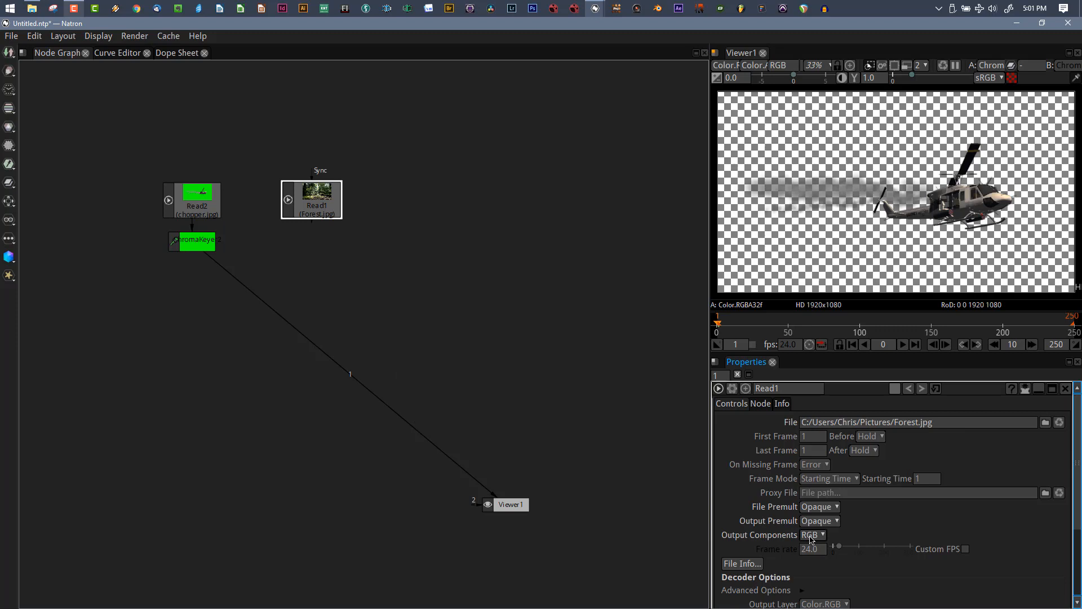
click(812, 535)
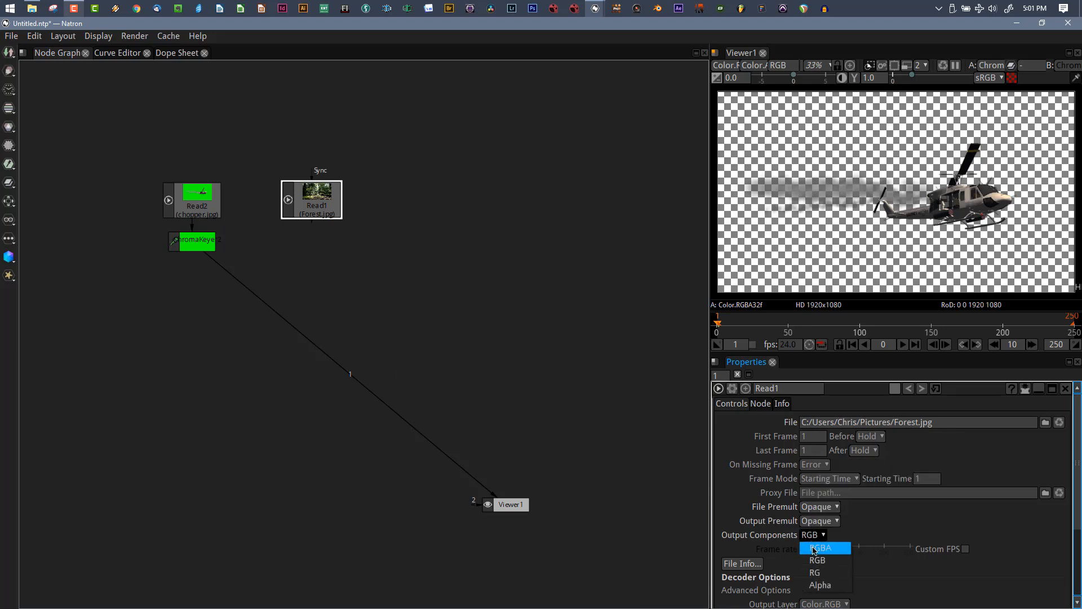
click(821, 546)
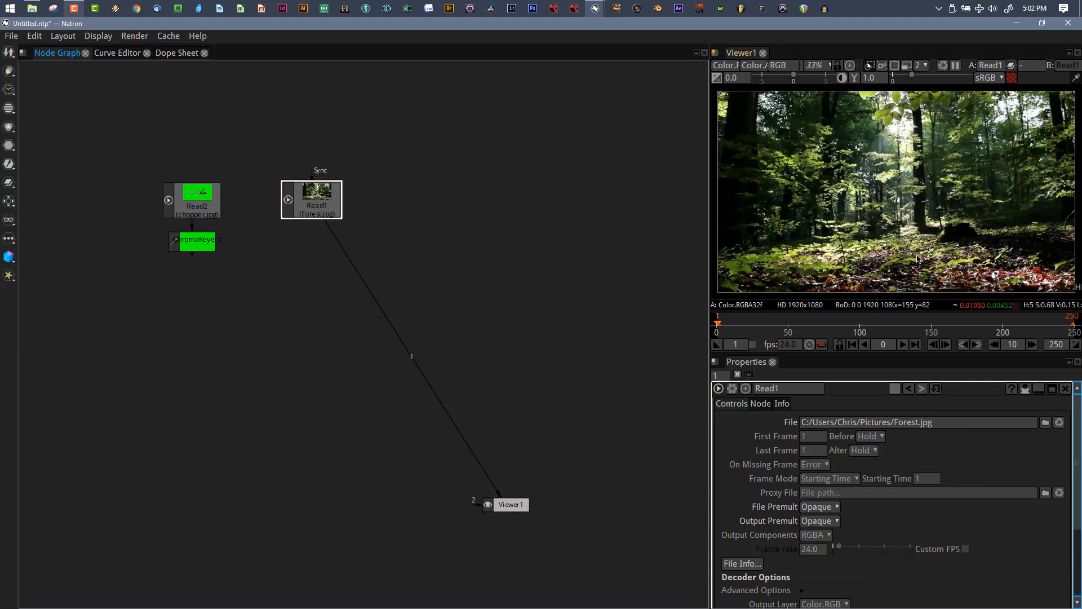
mouse_move(935, 180)
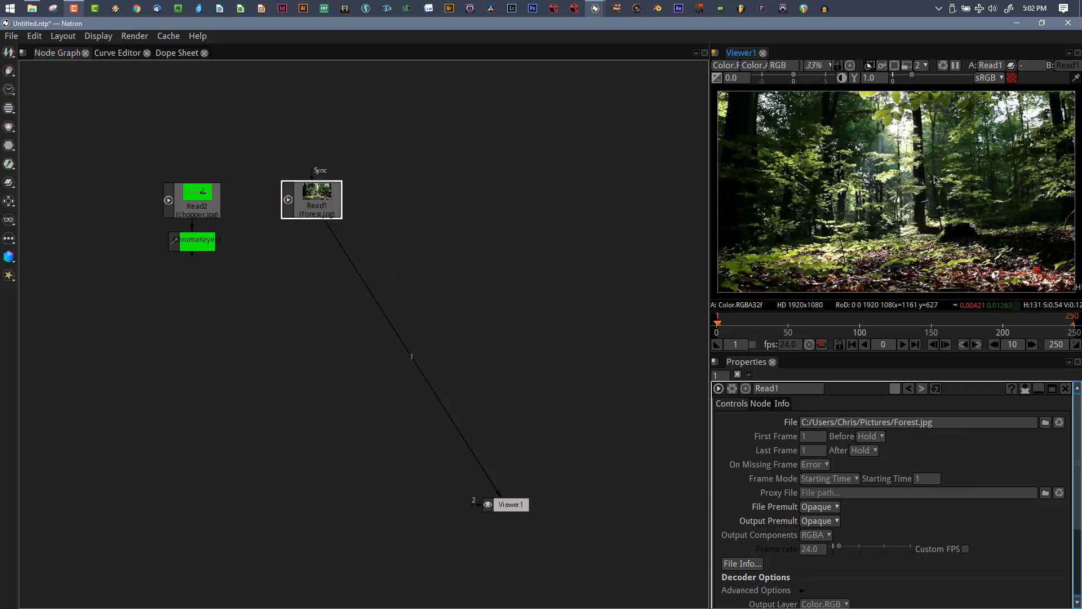
mouse_move(318, 228)
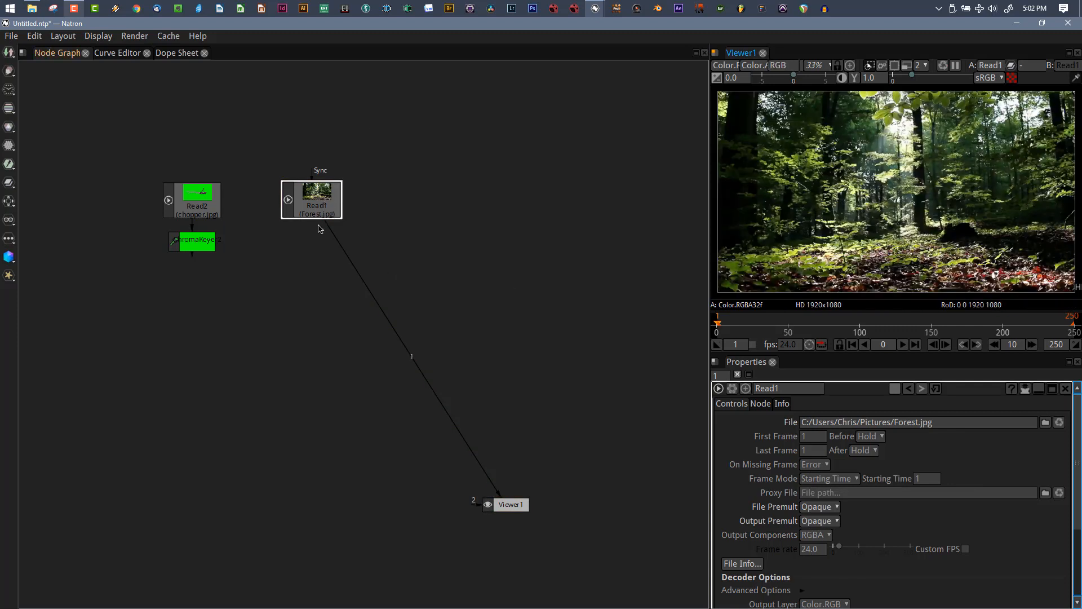
click(815, 534)
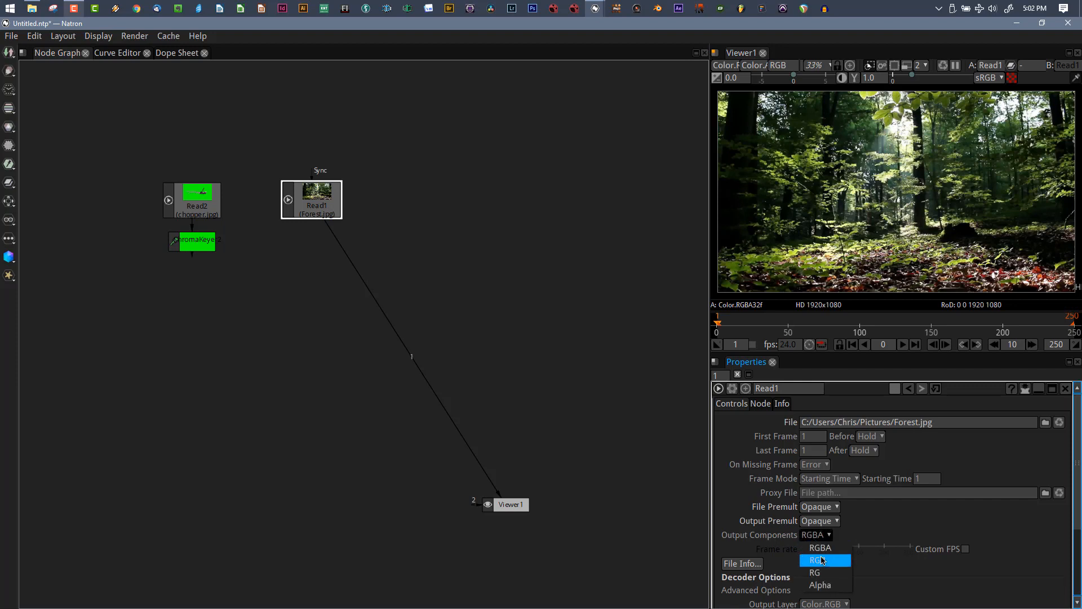
click(820, 547)
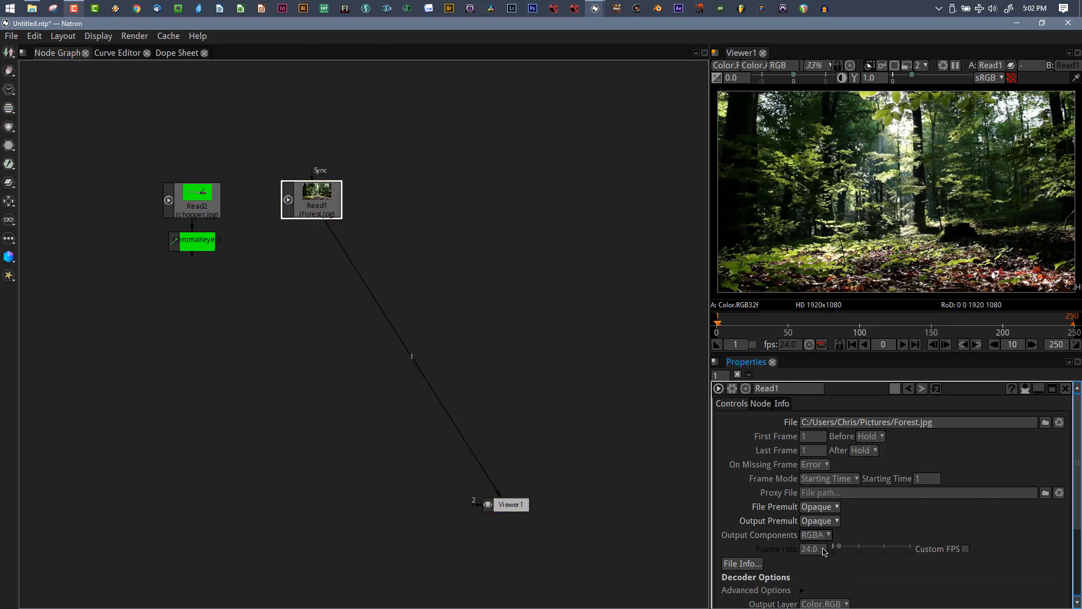
mouse_move(774, 252)
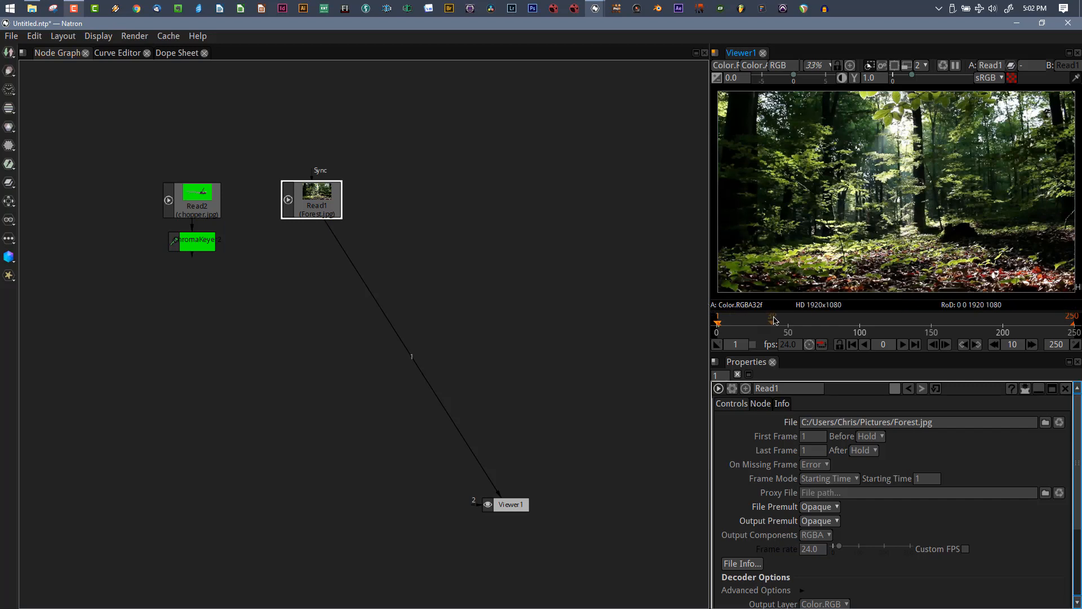
mouse_move(719, 298)
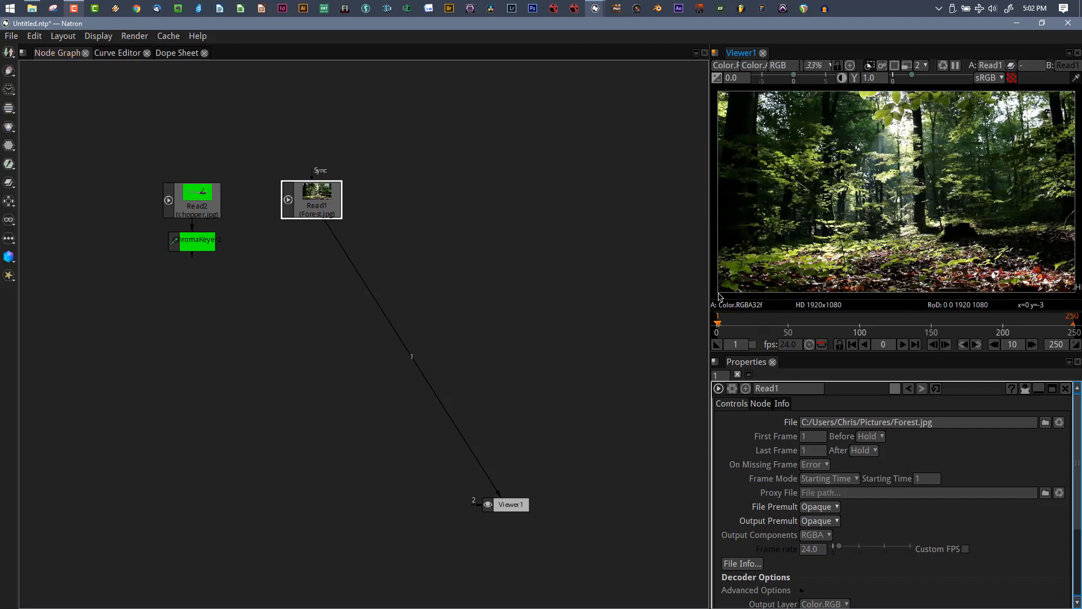
mouse_move(750, 313)
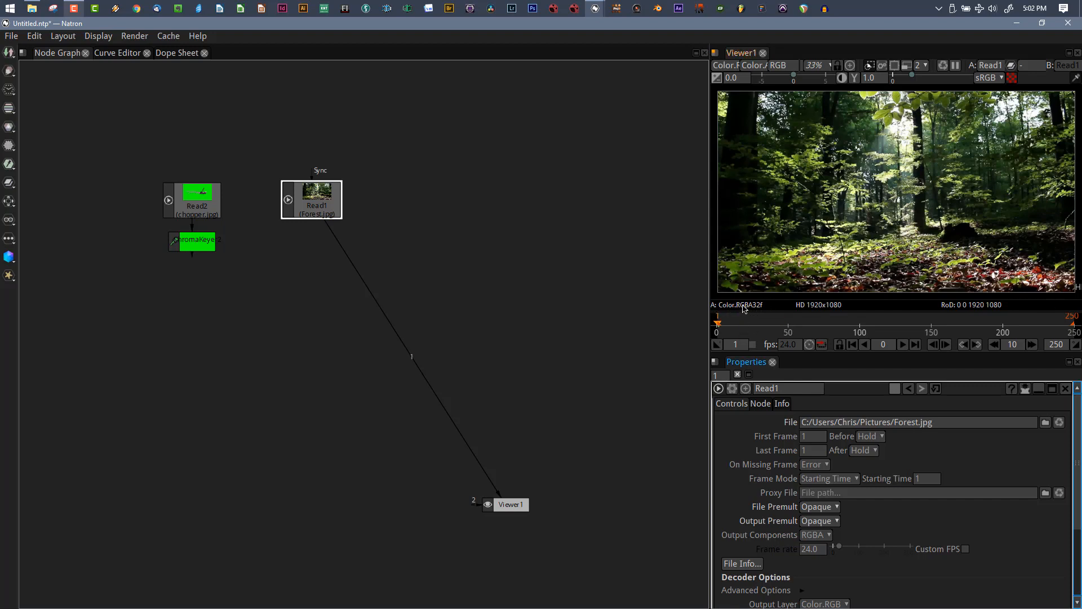
Compare by switching Read1's output to RGB, then back to RGBA.
click(818, 534)
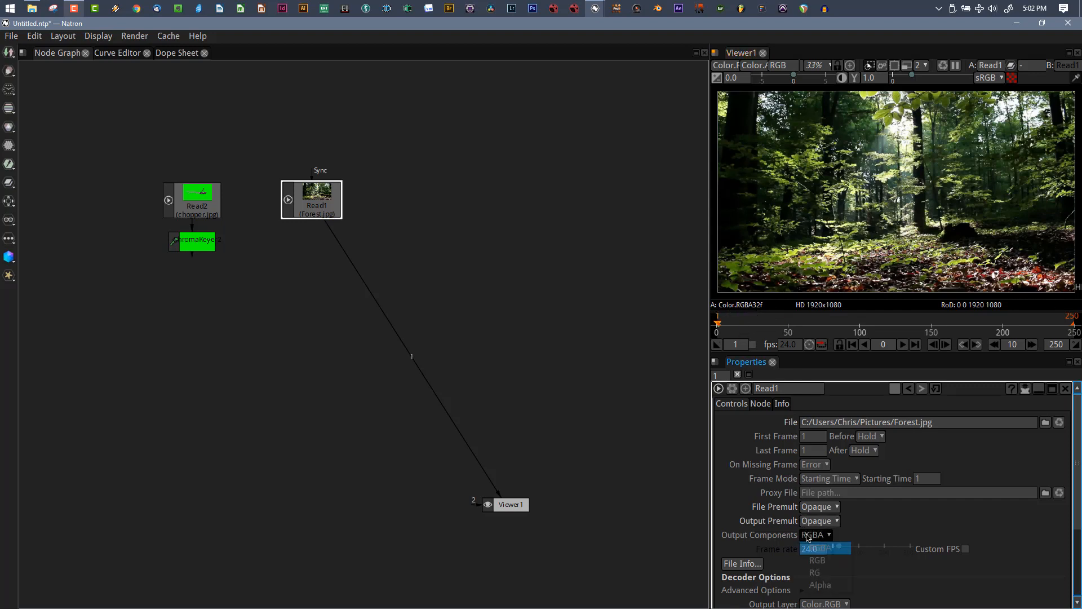
click(817, 559)
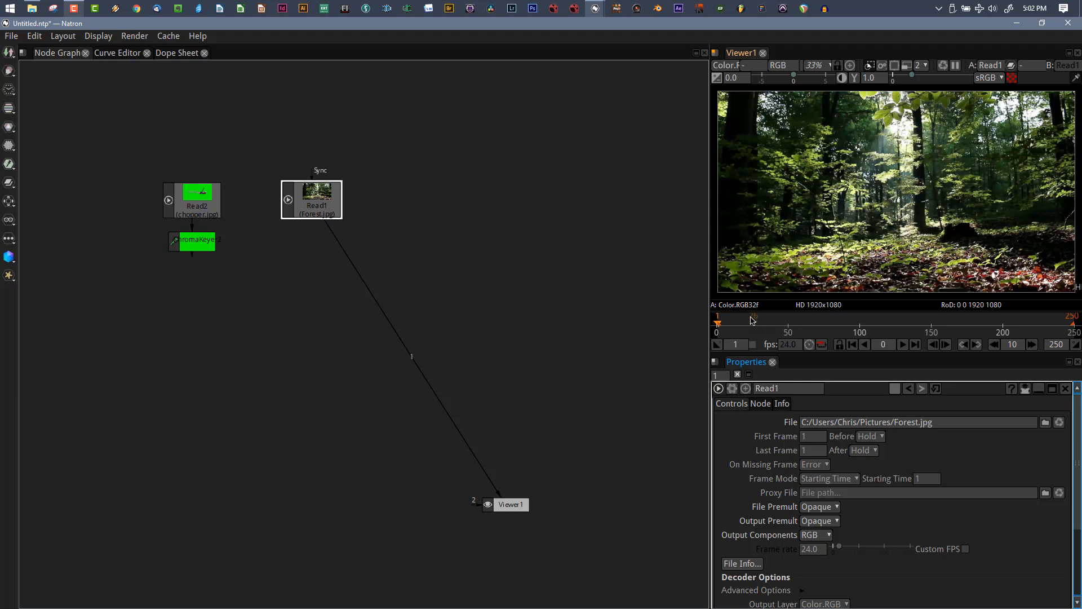
mouse_move(747, 305)
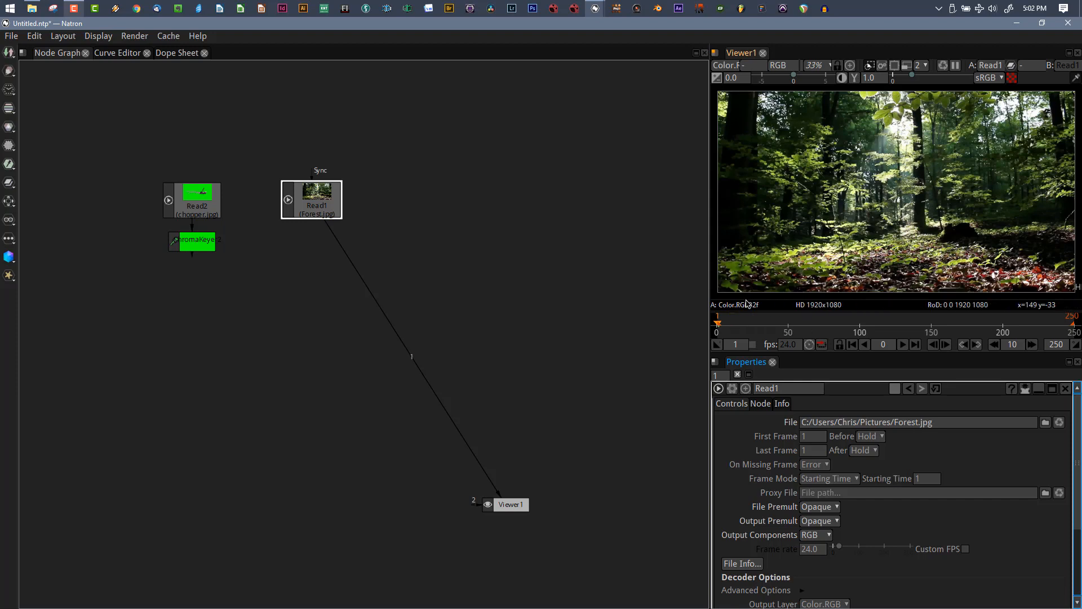
click(816, 535)
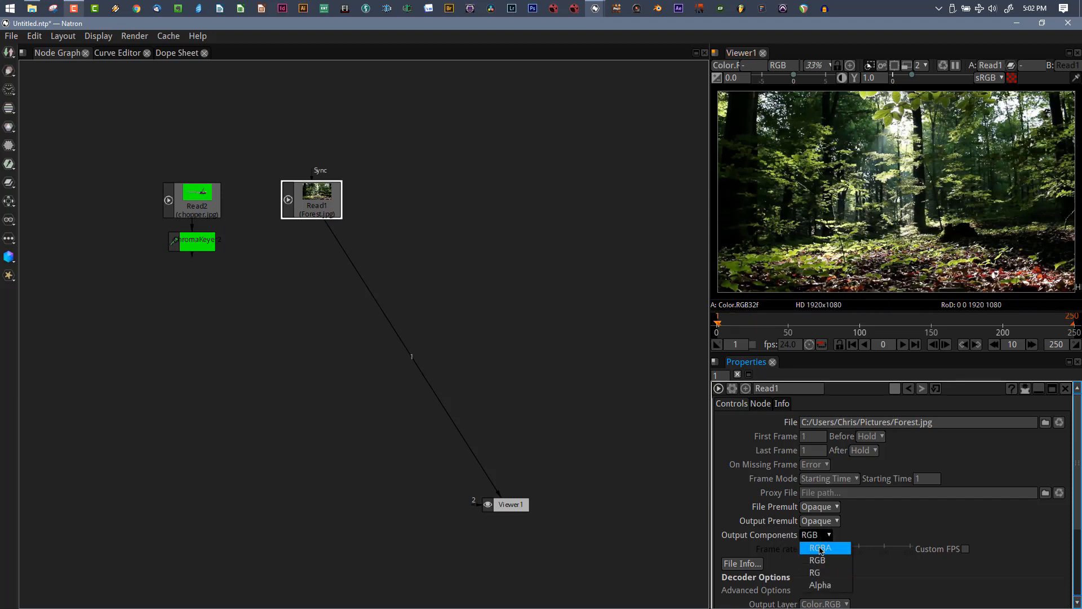
click(820, 547)
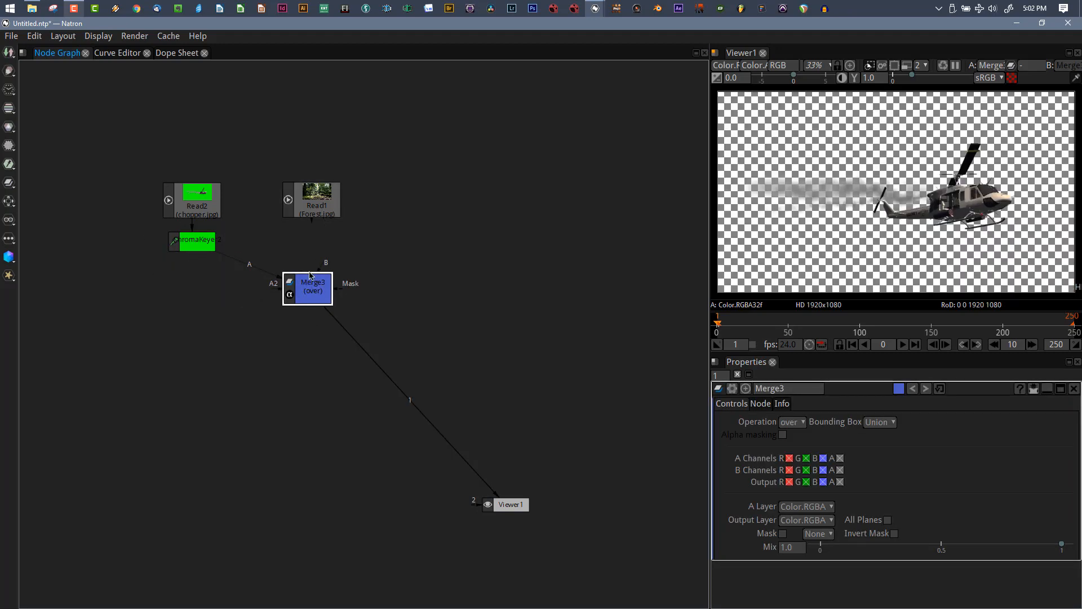
mouse_move(375, 228)
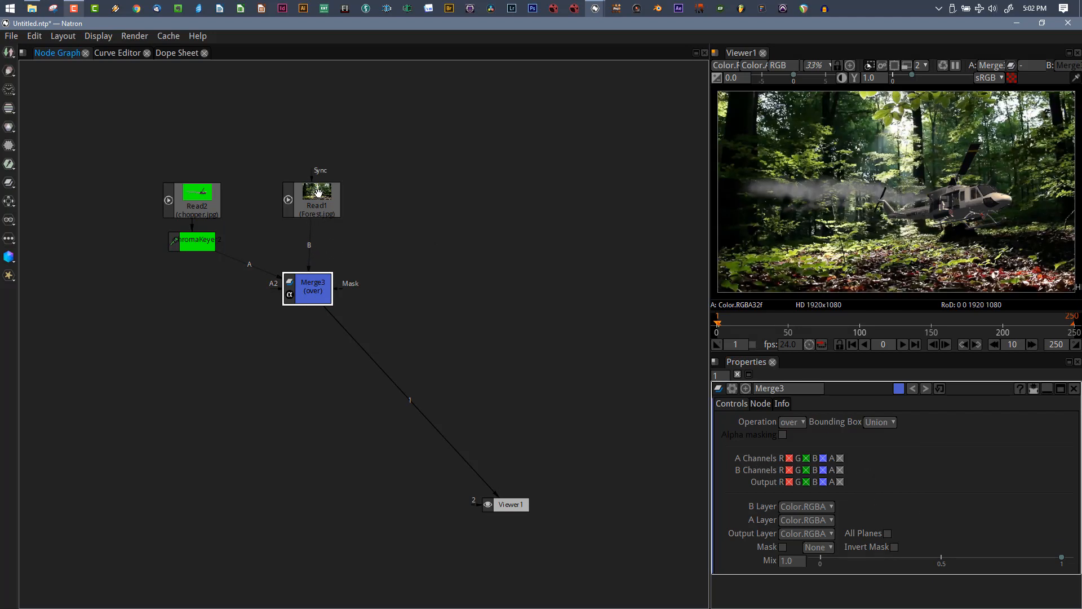
mouse_move(980, 225)
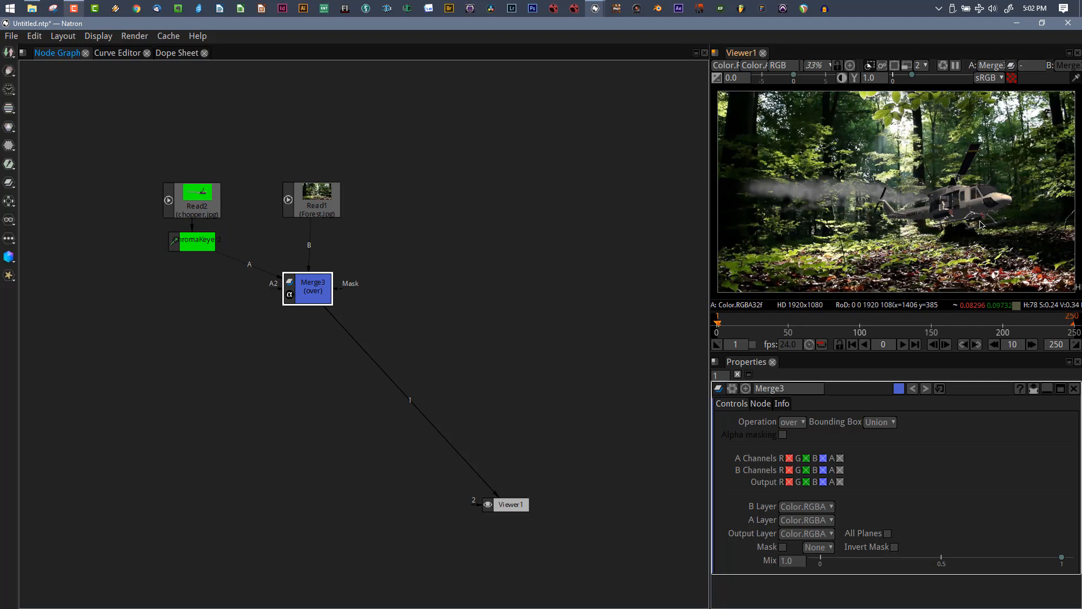
mouse_move(610, 415)
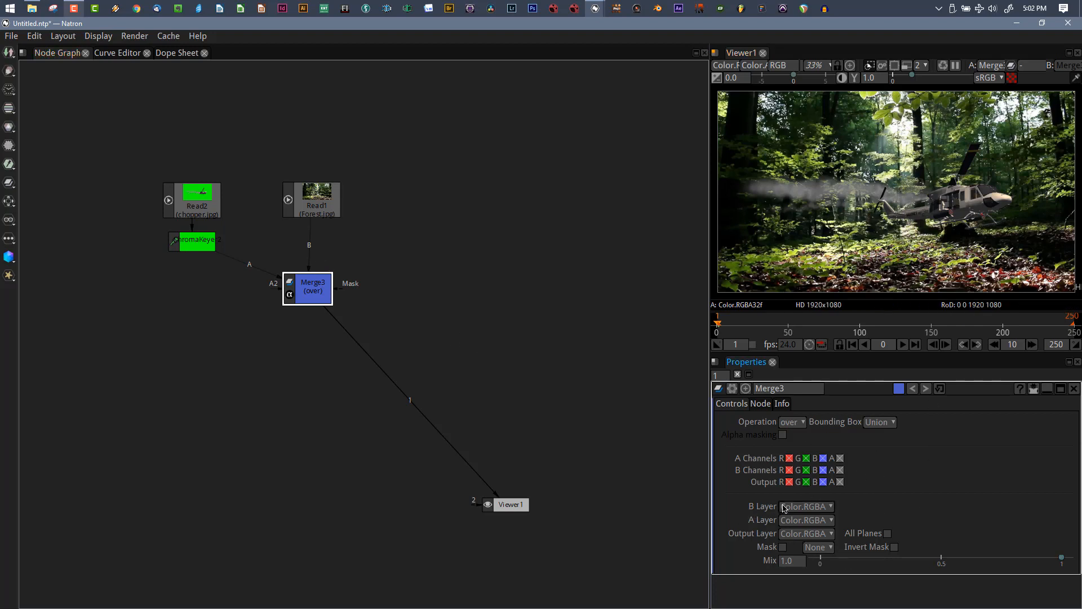
mouse_move(773, 529)
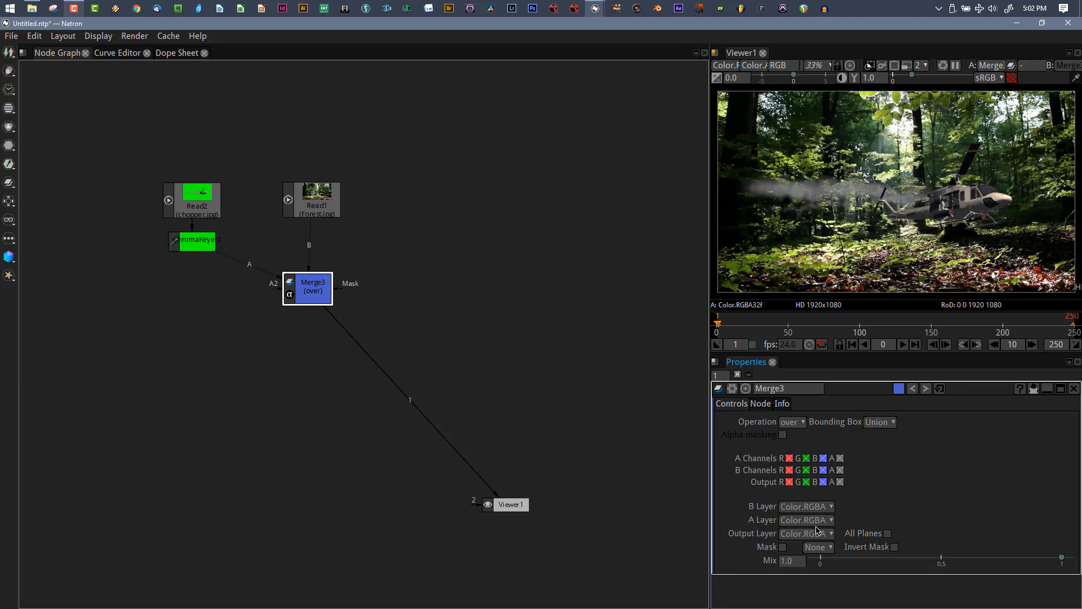
Select the forest Read1 node.
click(312, 196)
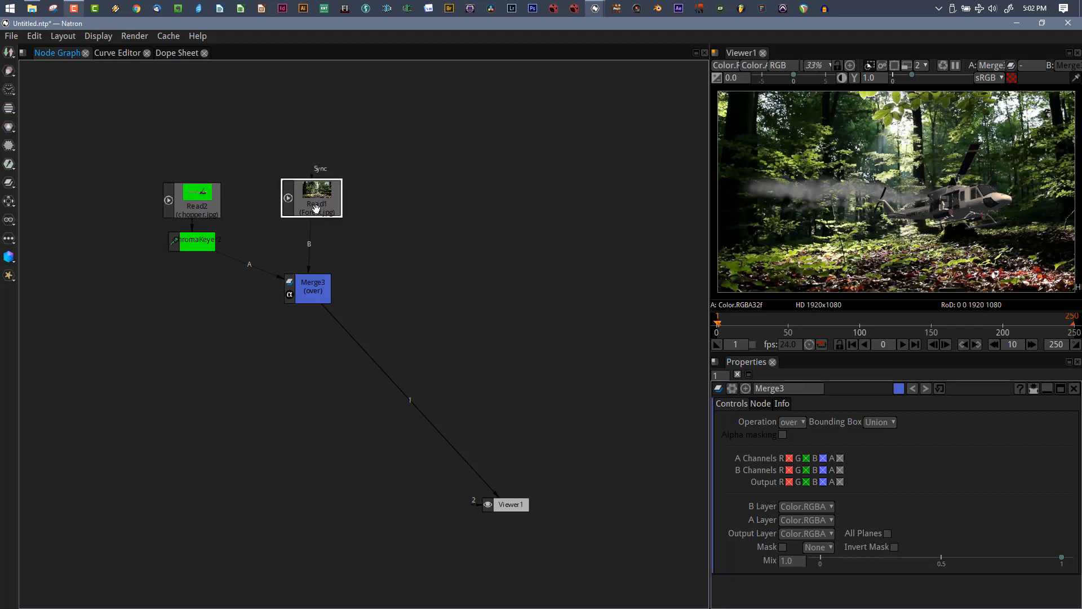
mouse_move(322, 245)
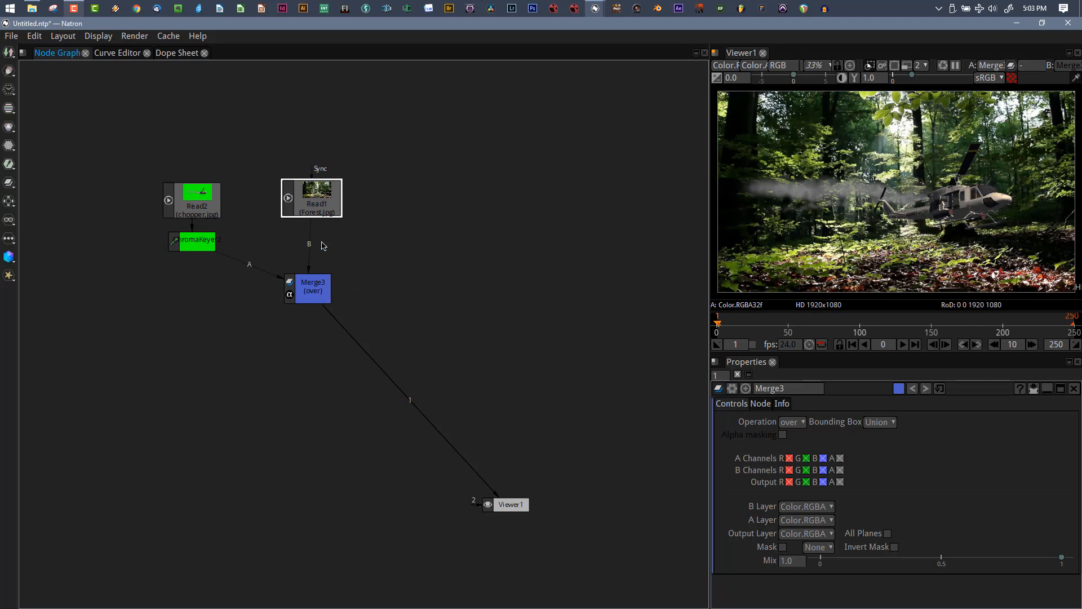
mouse_move(297, 216)
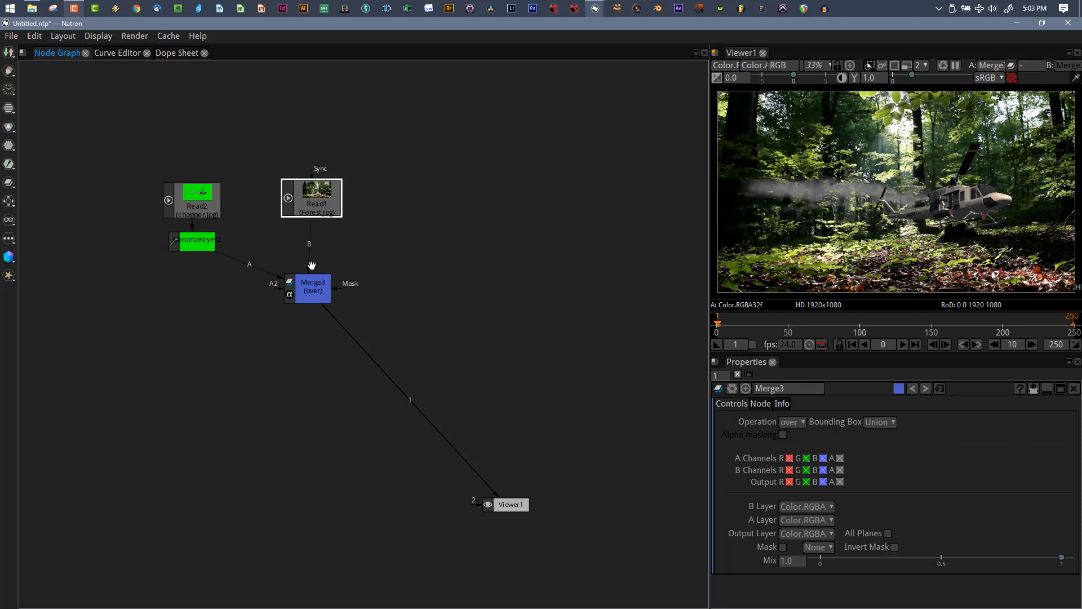
mouse_move(333, 239)
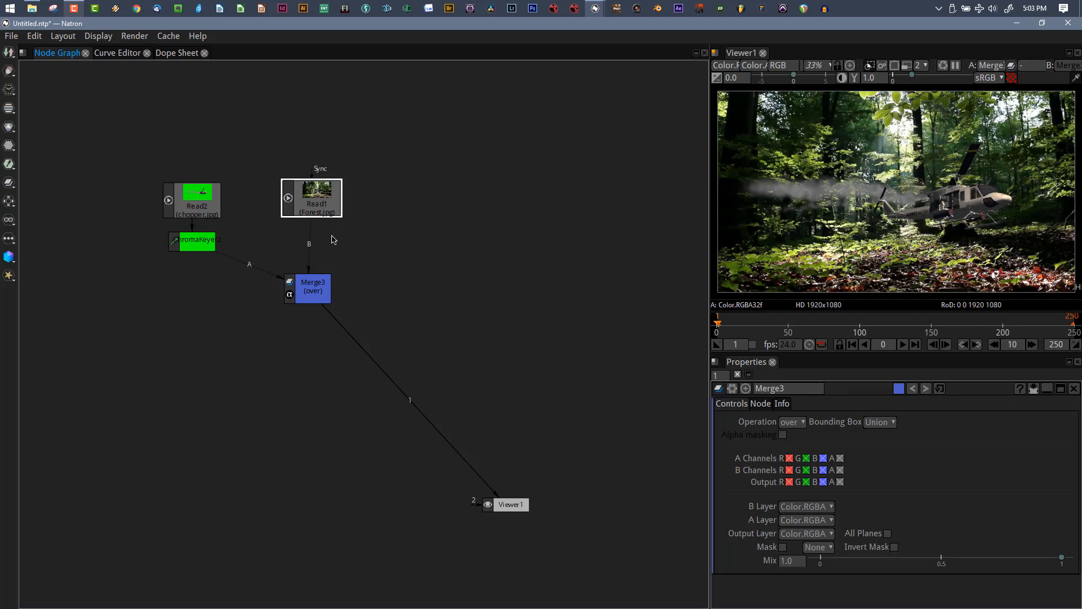
mouse_move(297, 216)
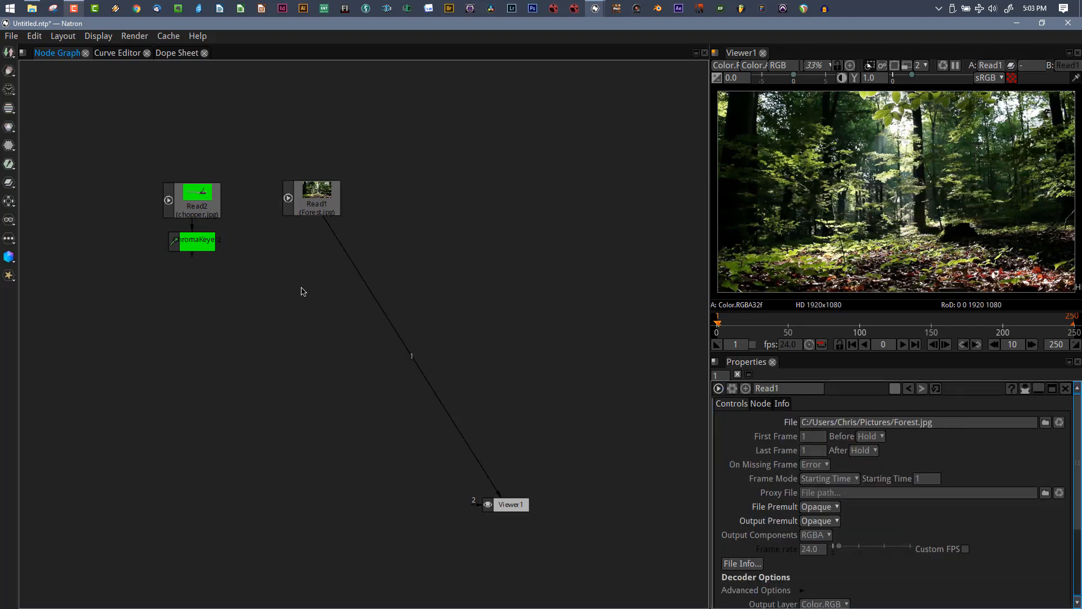
Select Read1 to set the forest output to RGB only.
click(311, 197)
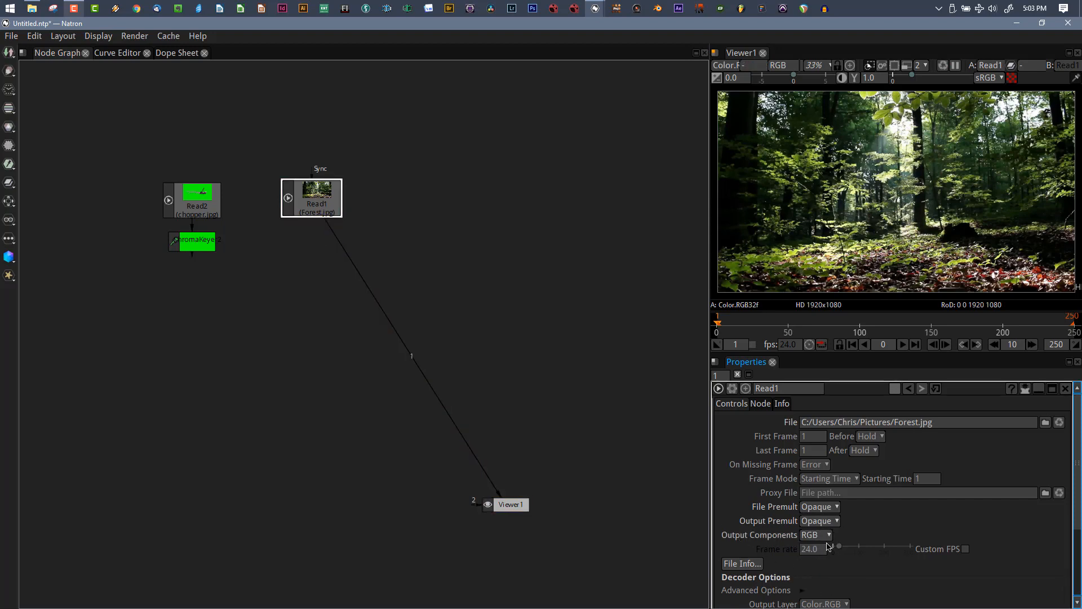
mouse_move(907, 222)
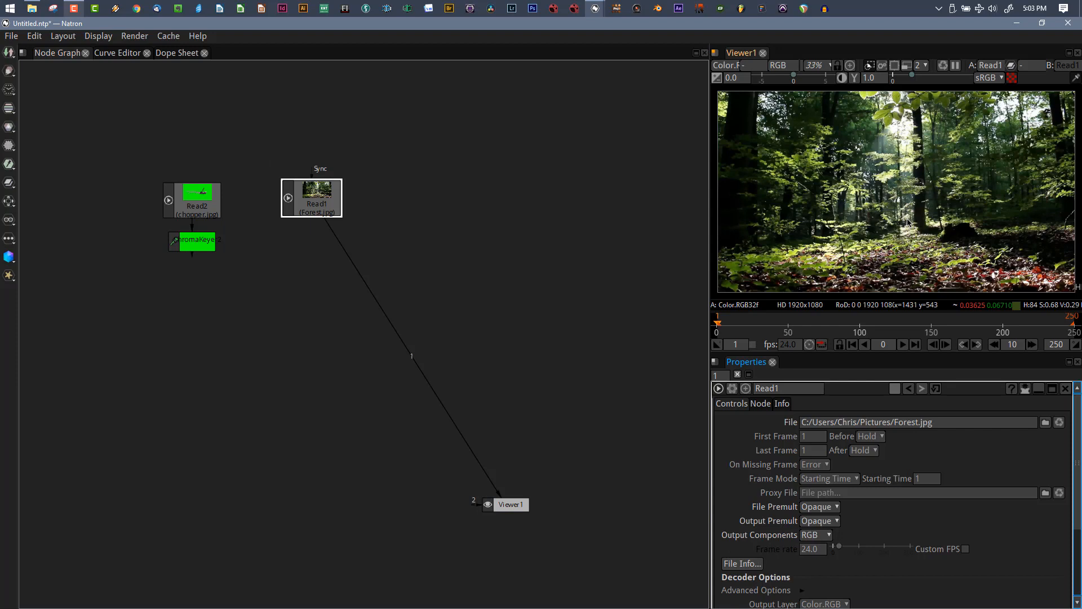
mouse_move(311, 203)
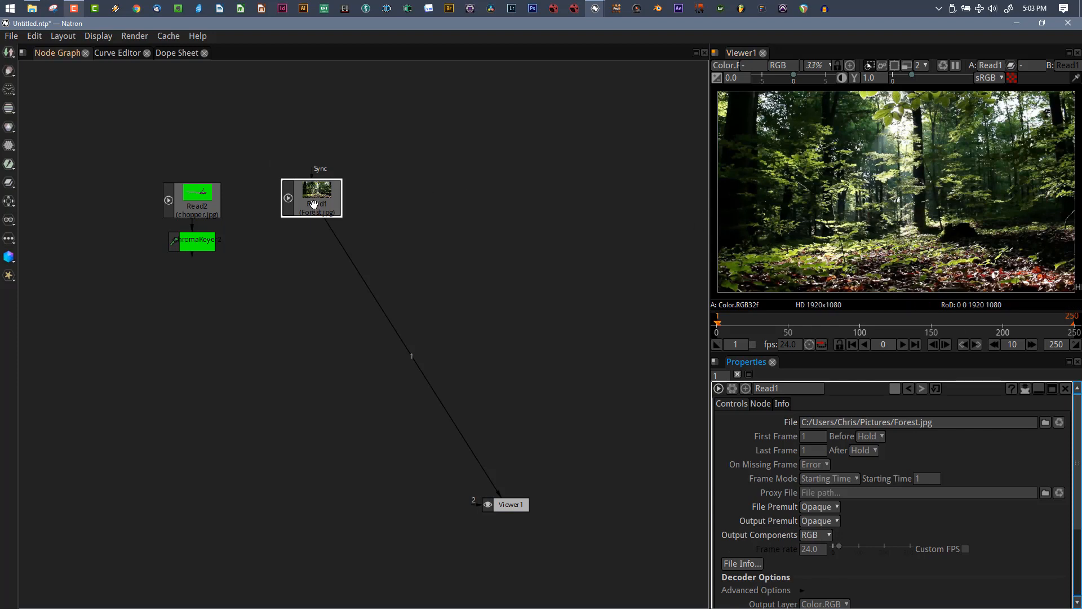
mouse_move(704, 294)
text(SH)
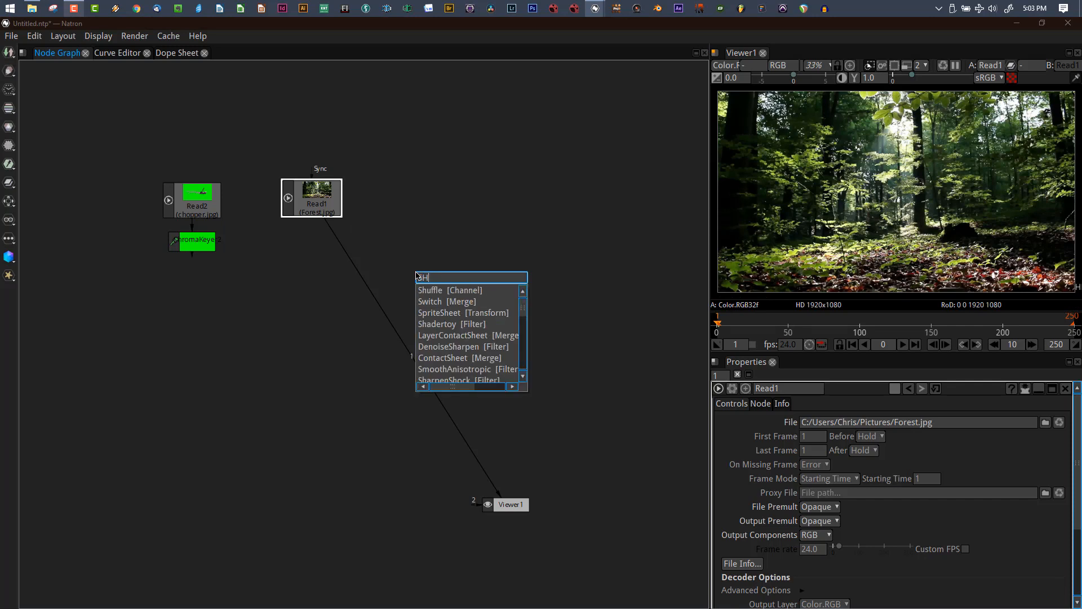
Insert a Shuffle node after the forest Read1 image.
click(451, 290)
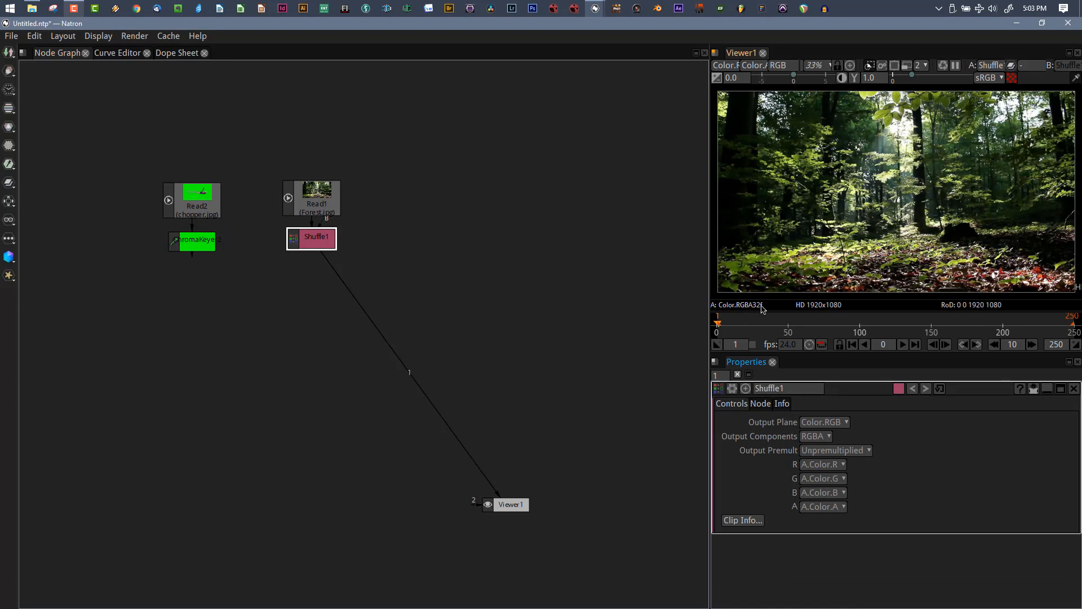
mouse_move(562, 302)
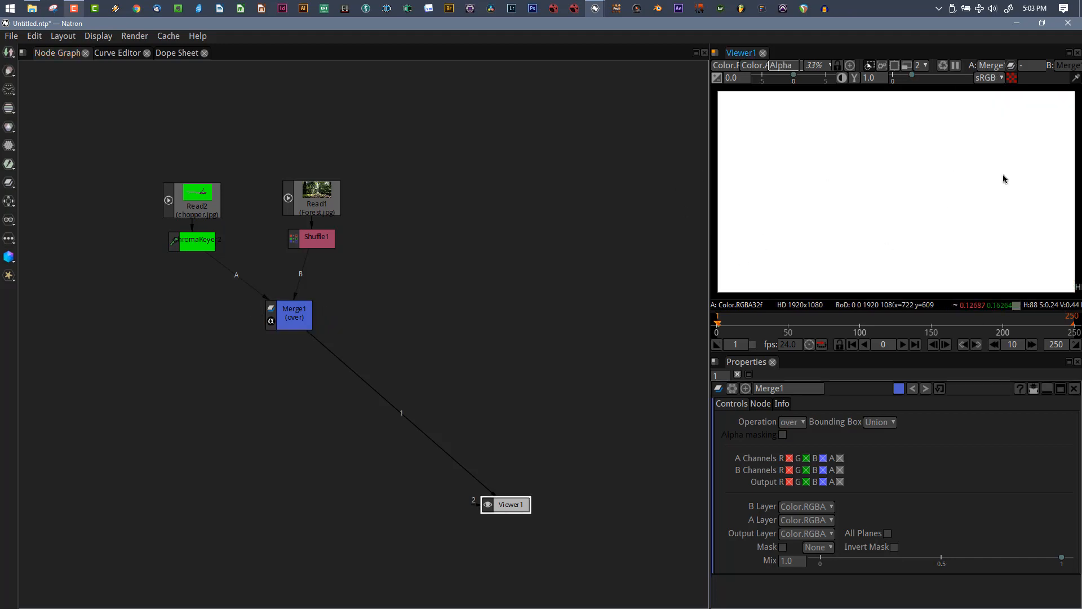
Show the composite in RGB, preview the helicopter and forest images, and open Read1's settings.
click(783, 64)
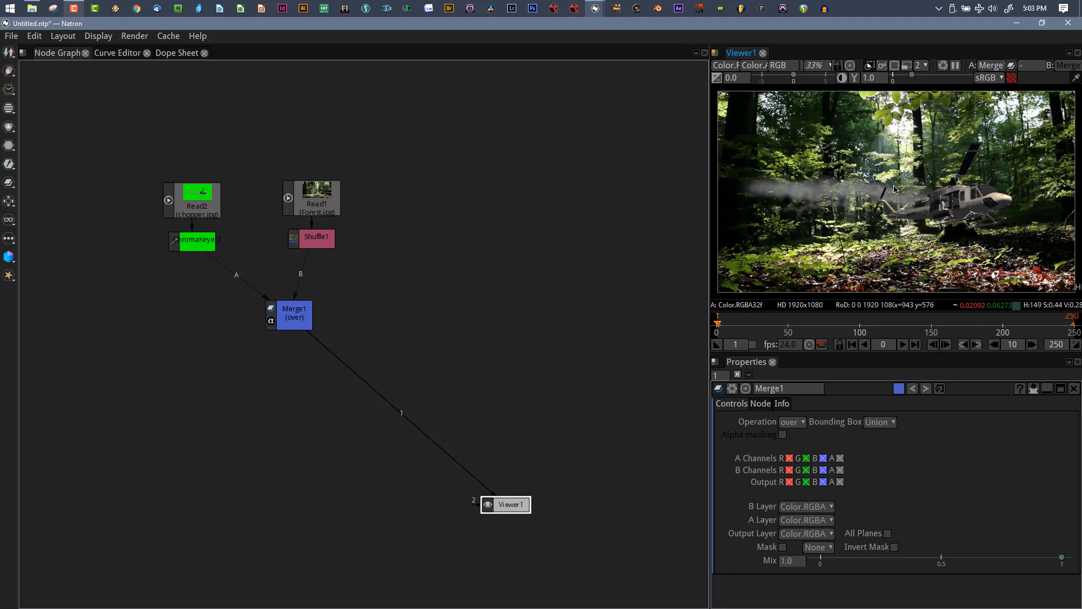
mouse_move(255, 123)
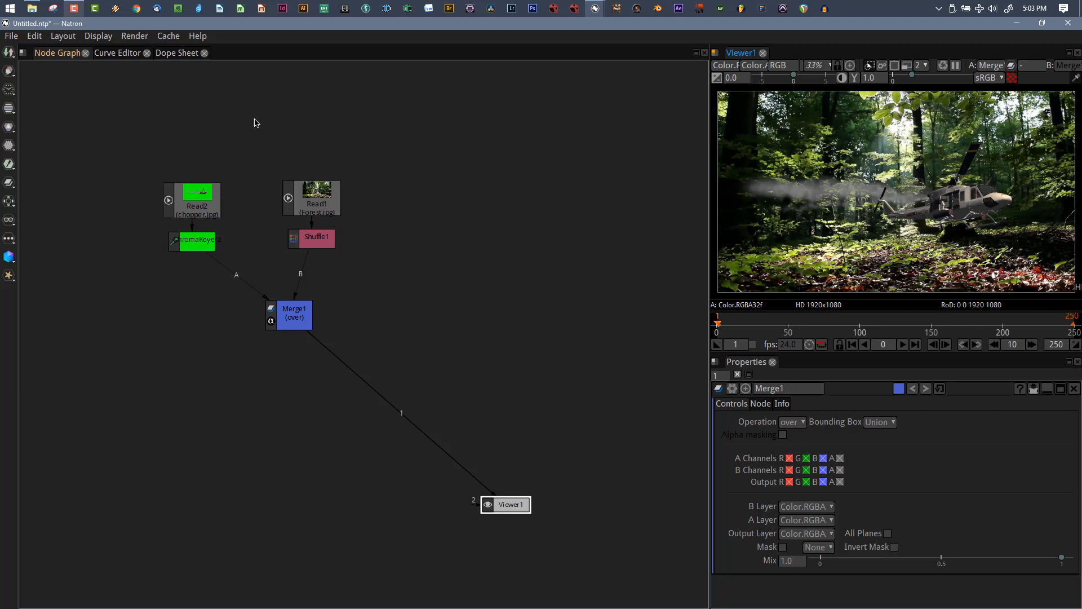
click(196, 200)
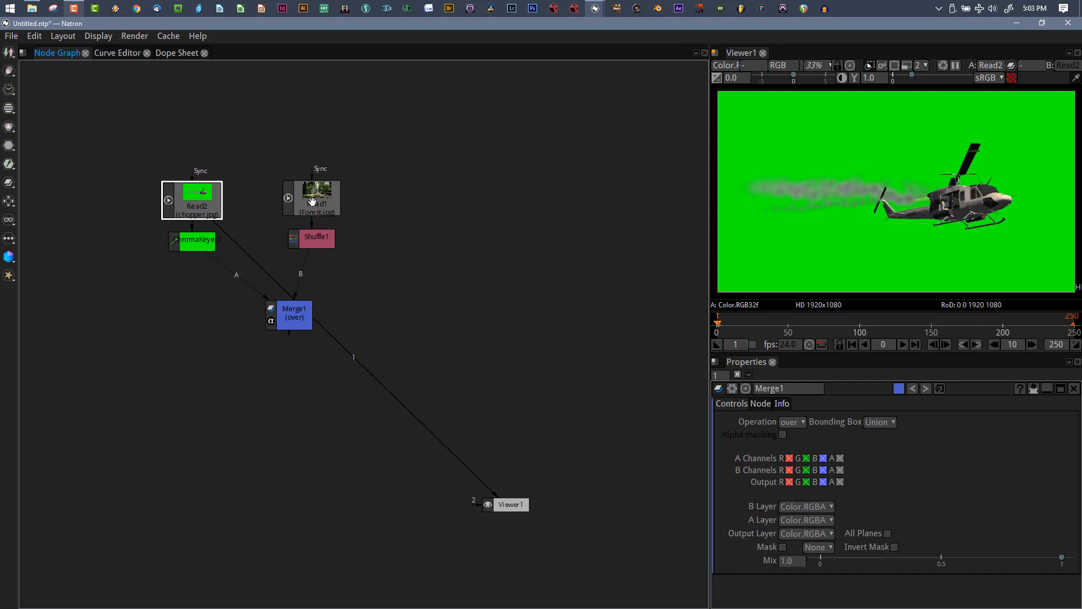
click(312, 198)
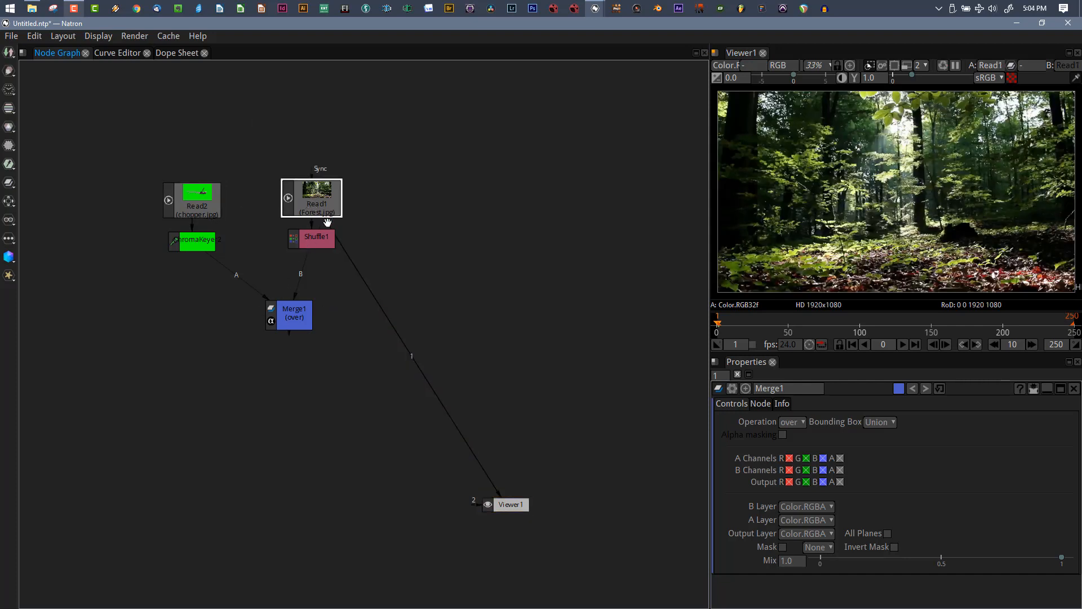
mouse_move(300, 238)
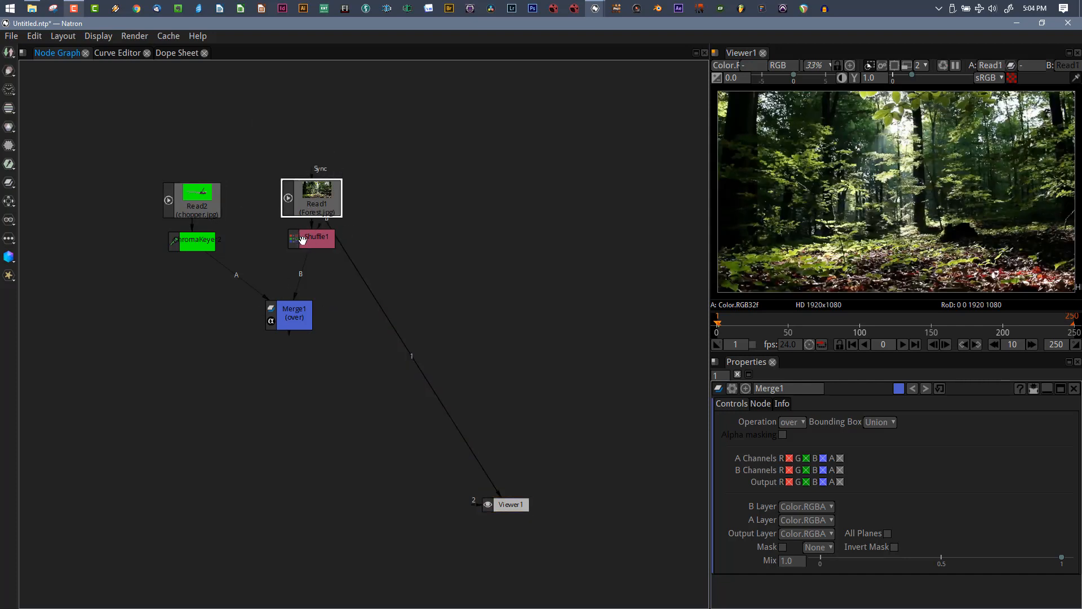
click(311, 197)
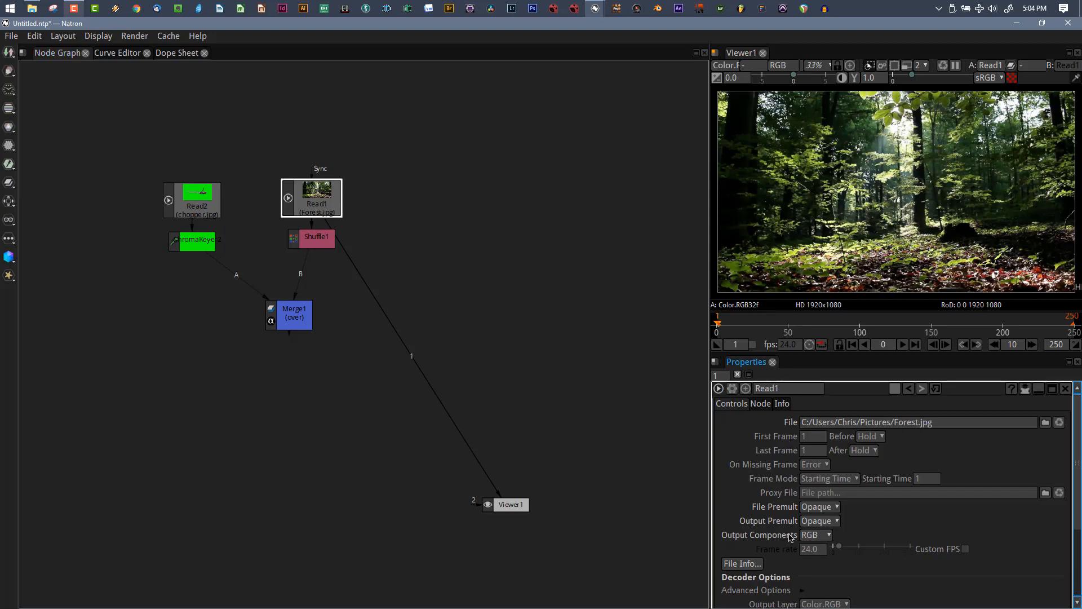
mouse_move(815, 543)
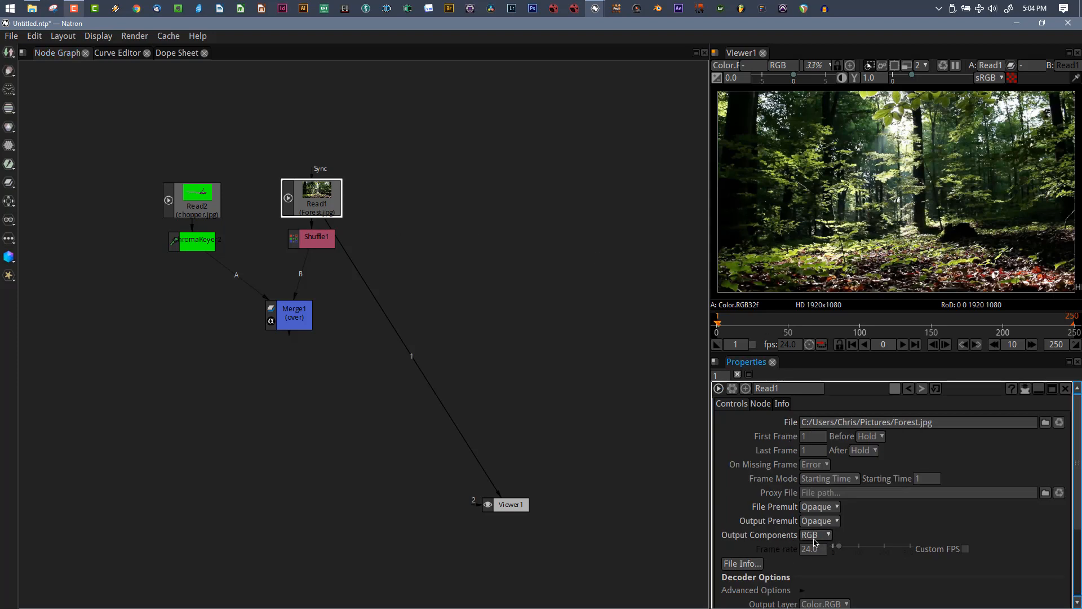
mouse_move(423, 243)
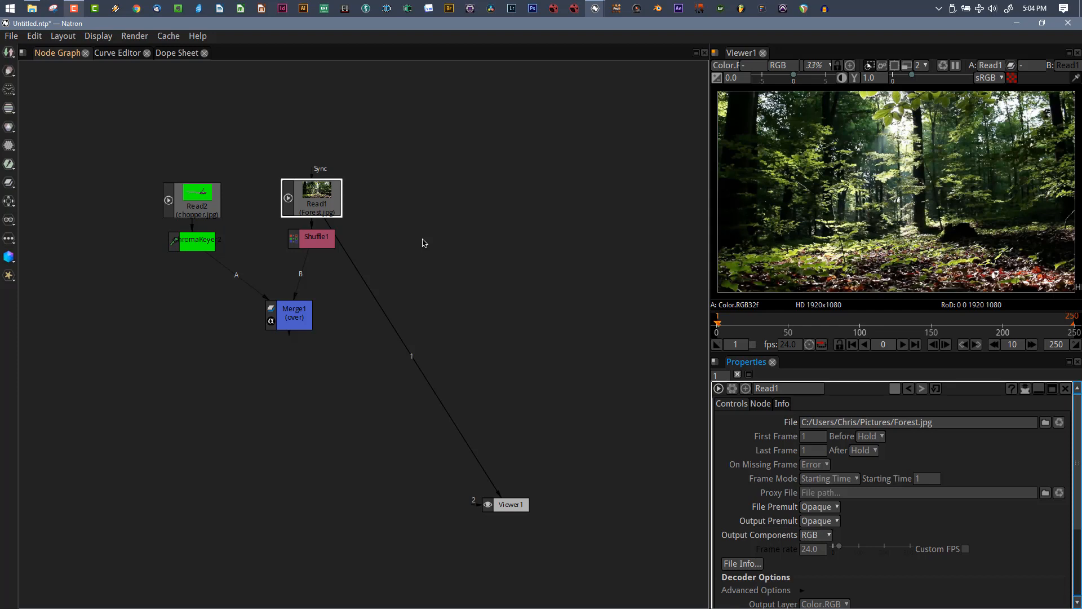
mouse_move(427, 248)
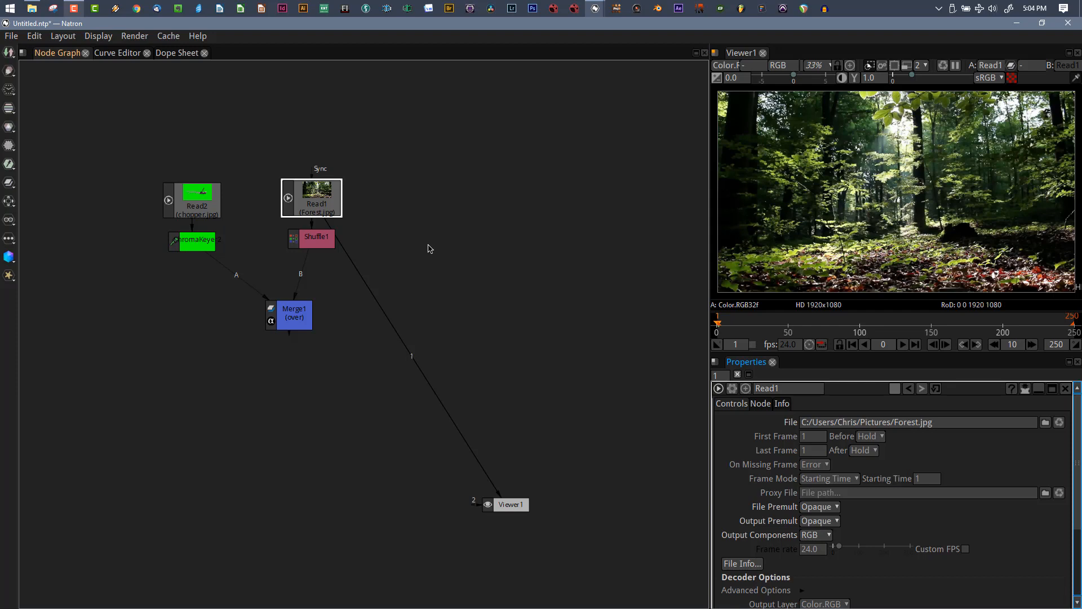
mouse_move(424, 249)
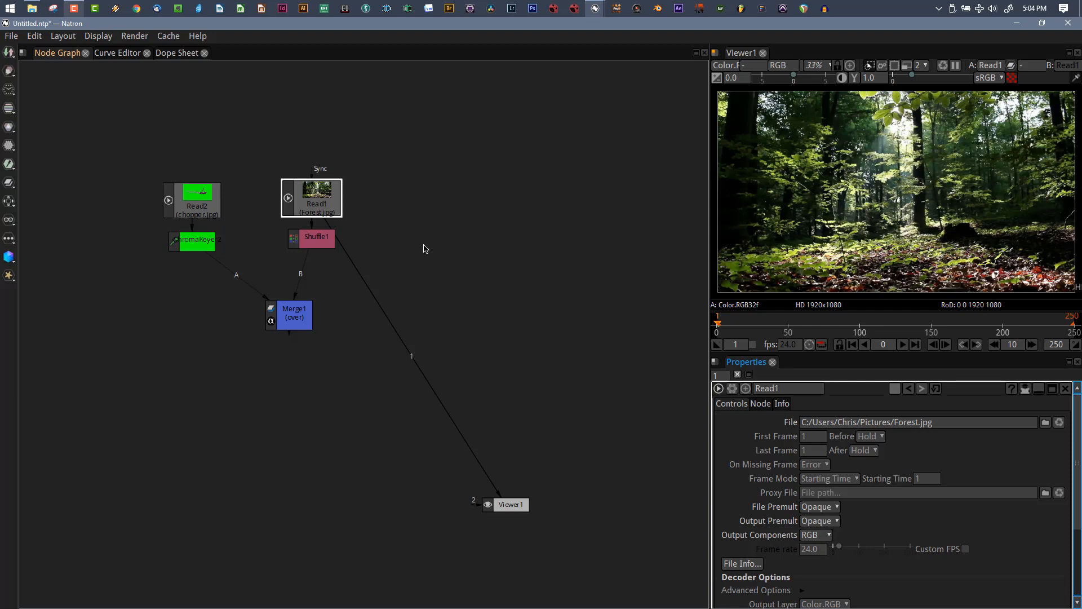
mouse_move(409, 255)
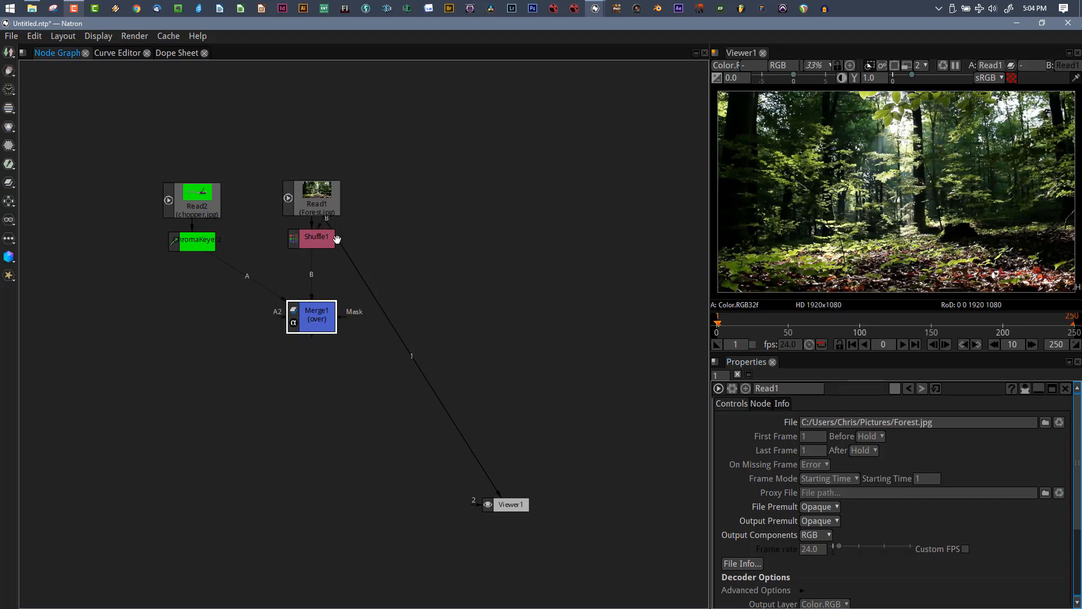
mouse_move(328, 264)
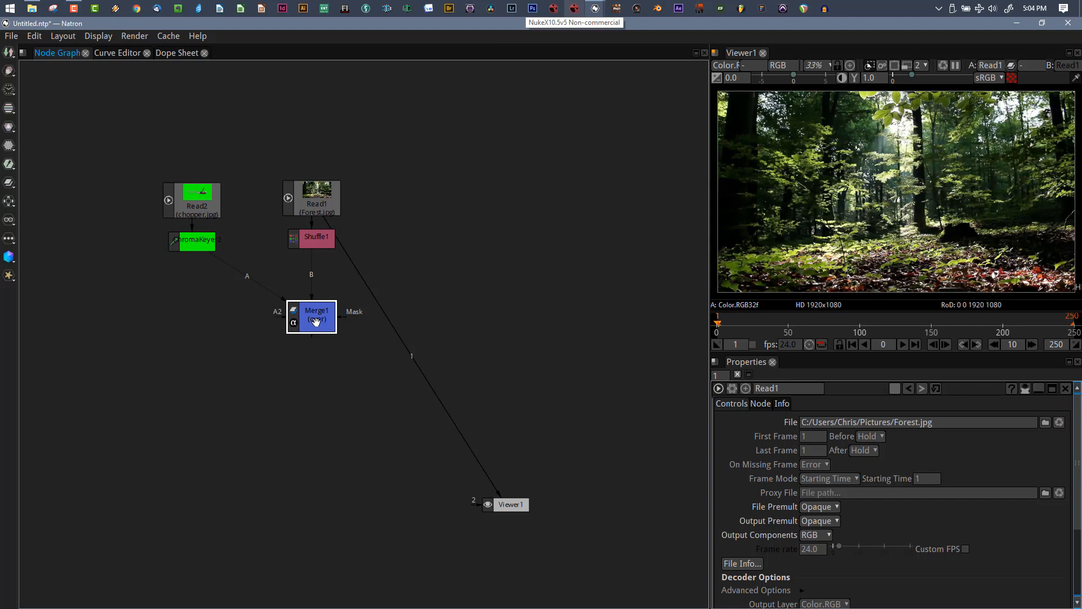
Delete the Shuffle1 and Merge1 nodes so Read1 (forest) feeds the viewer directly.
key(Delete)
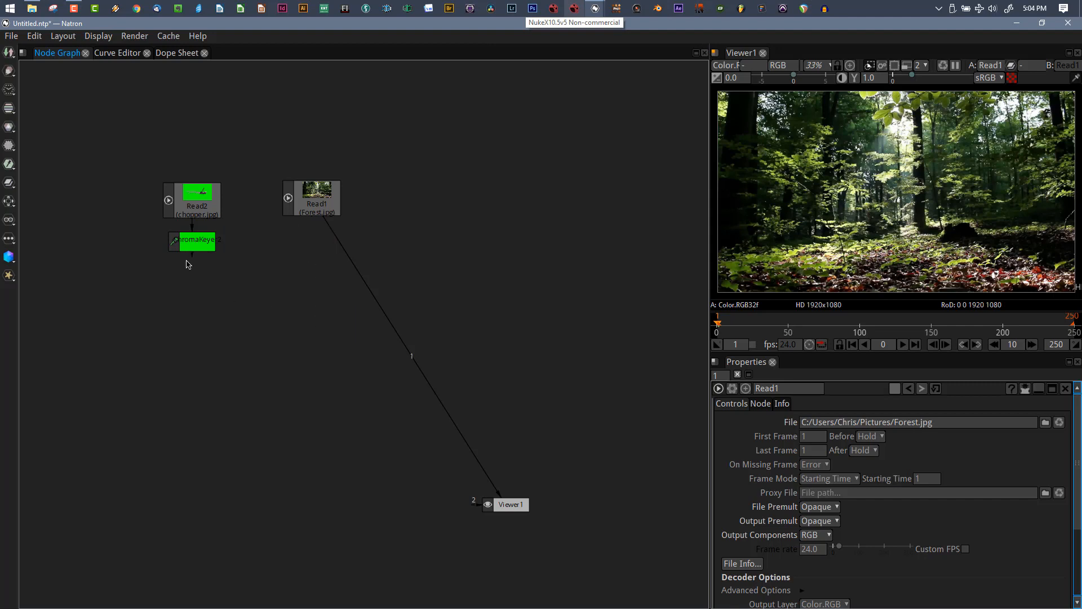
click(196, 240)
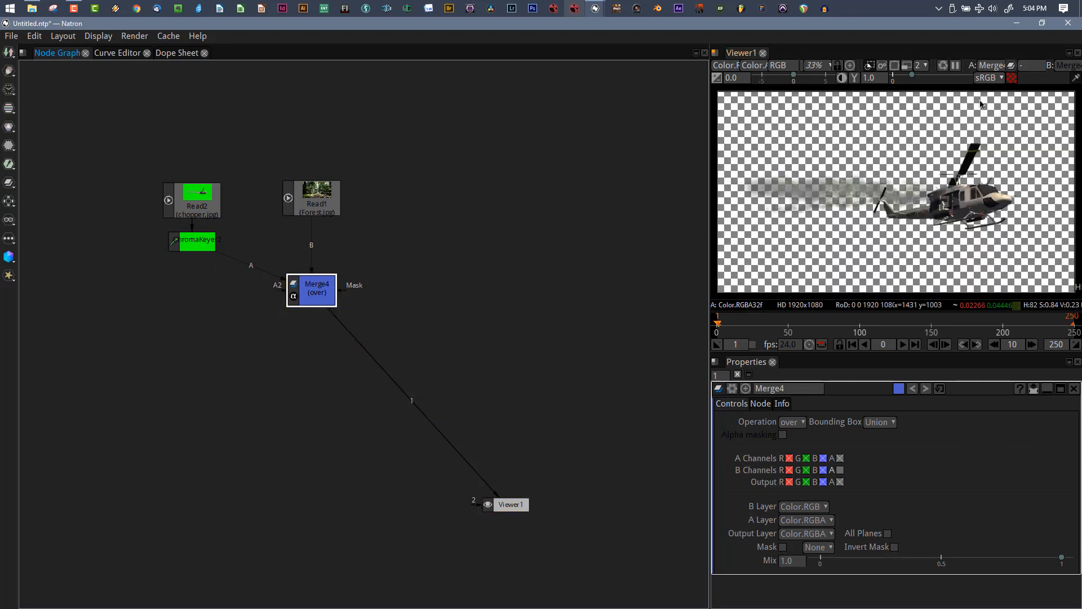
mouse_move(851, 204)
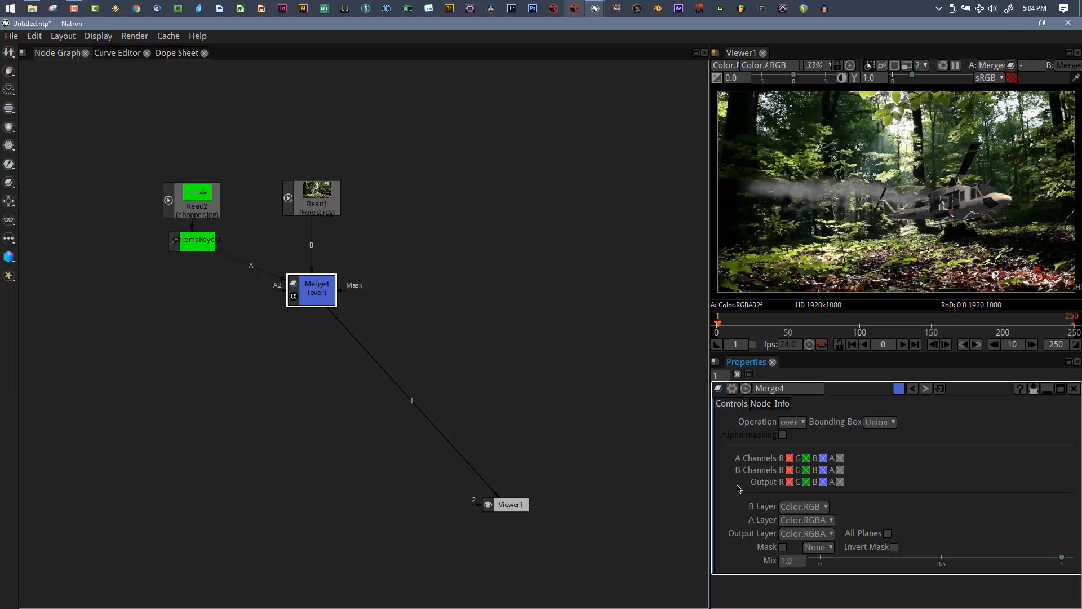
mouse_move(407, 338)
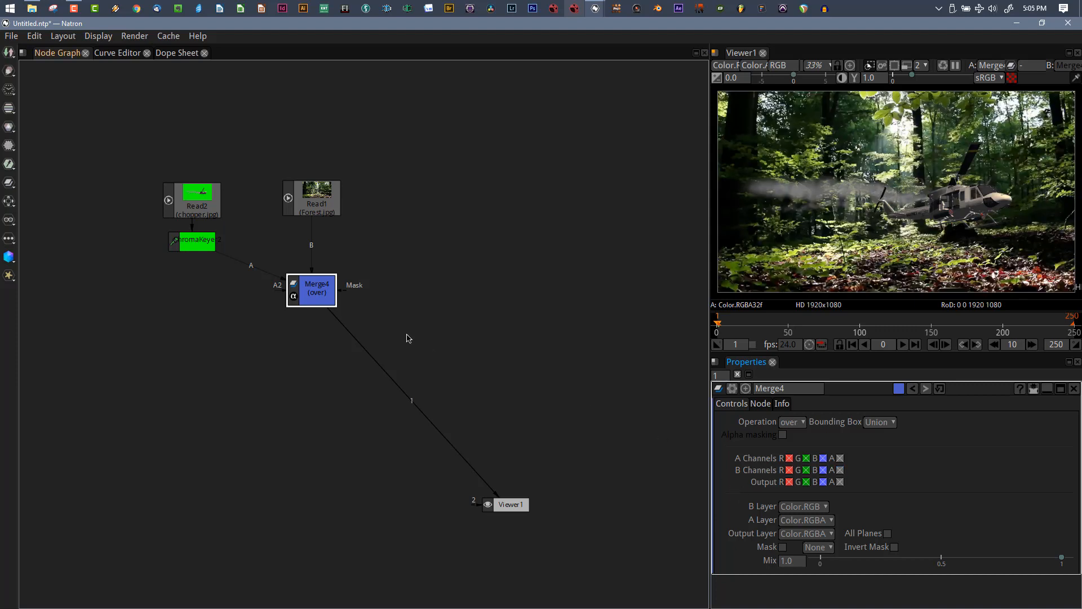
key(Delete)
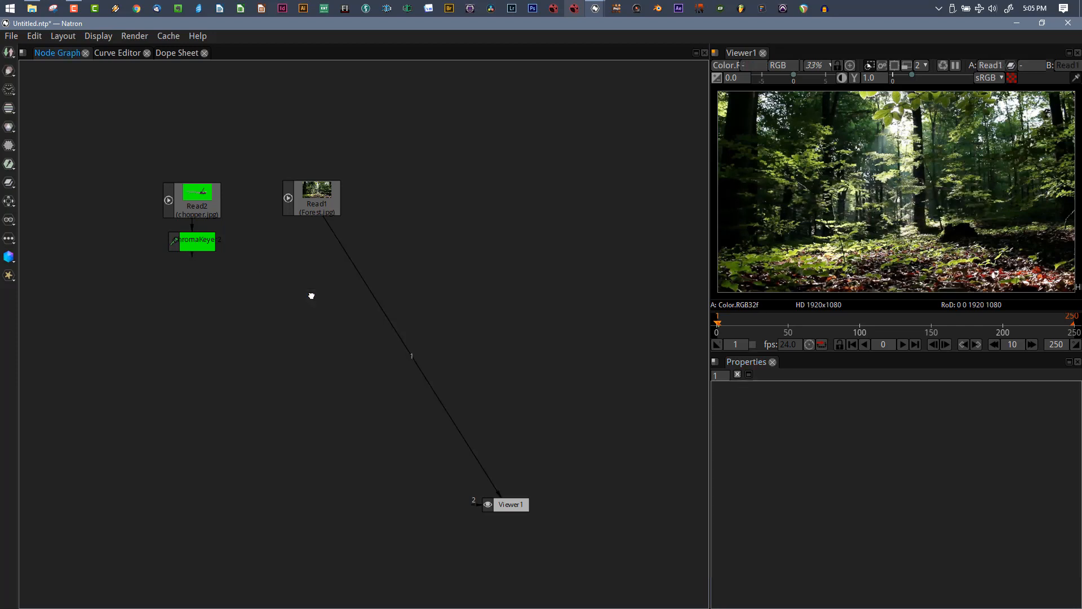